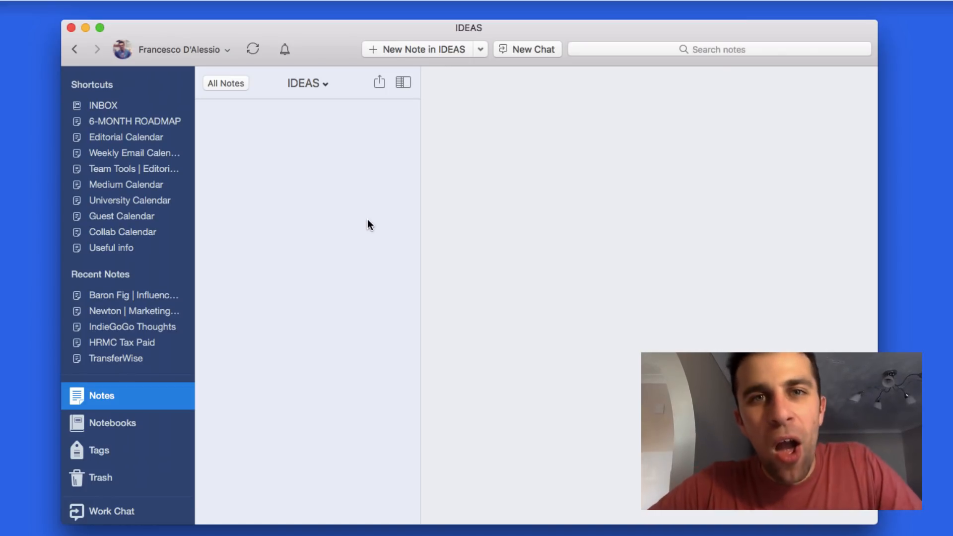
mouse_move(384, 227)
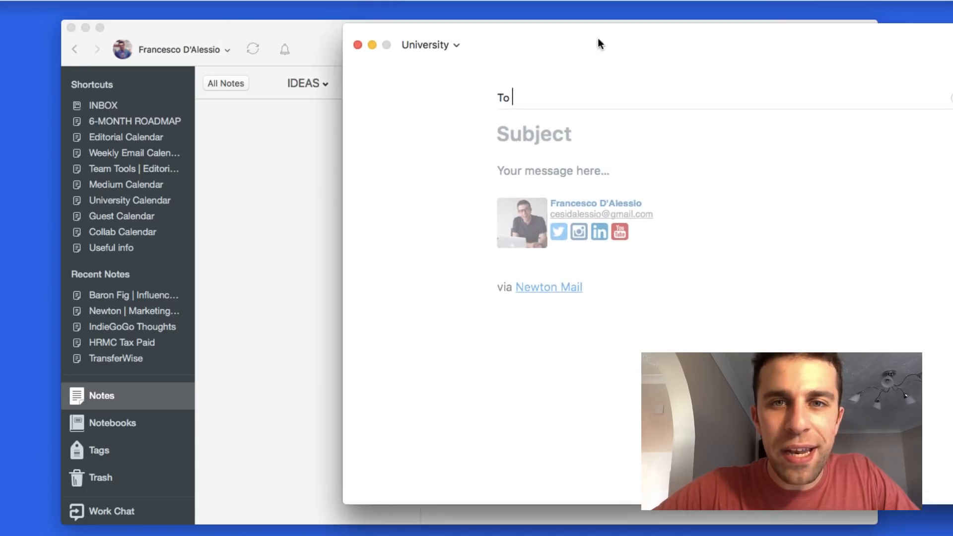
Address a Personal-account draft to Evernote Upload and reveal its full email address.
click(431, 45)
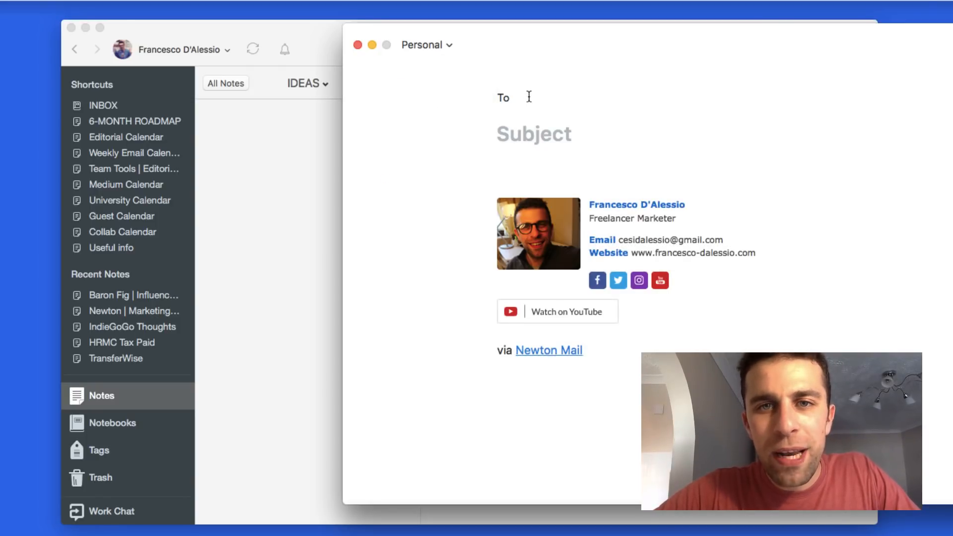
text(Evernote Upload)
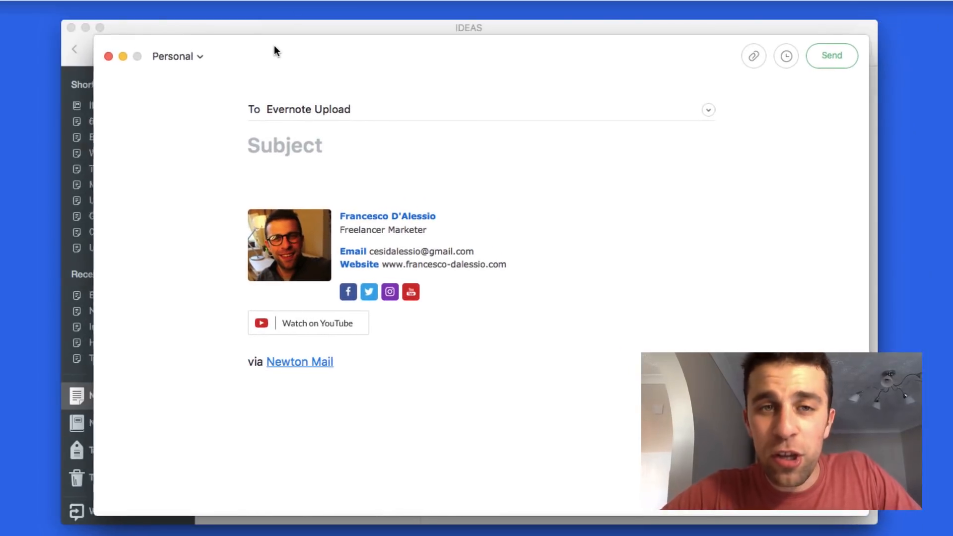
click(298, 152)
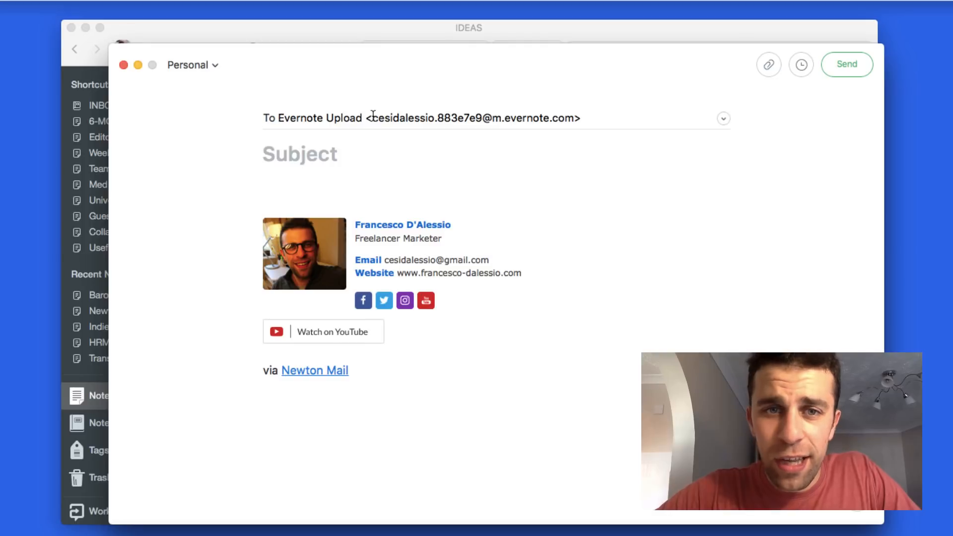
double_click(474, 118)
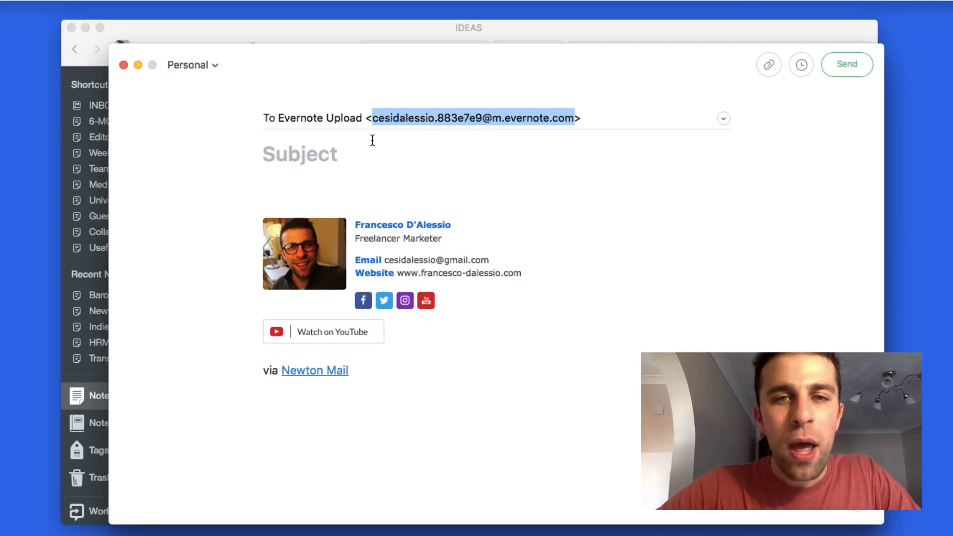
click(298, 154)
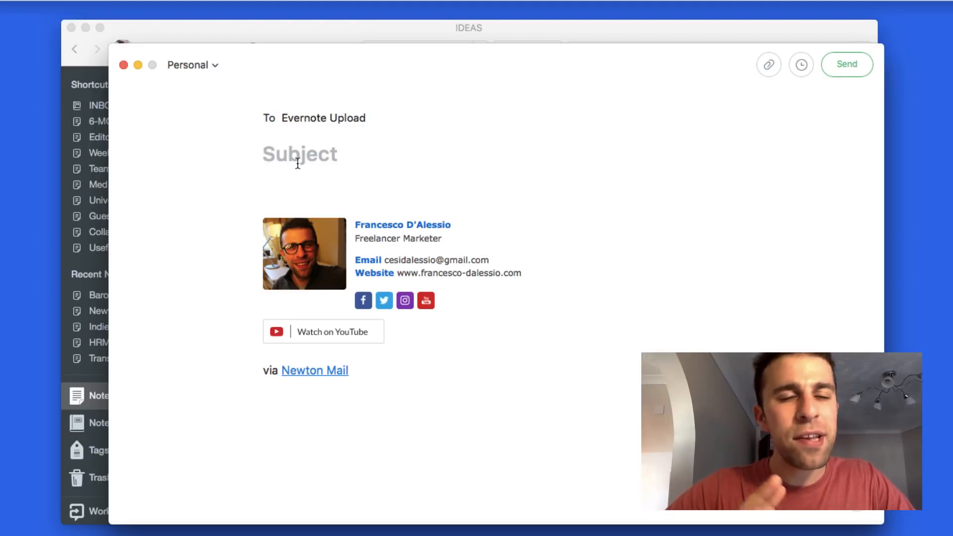
text(C)
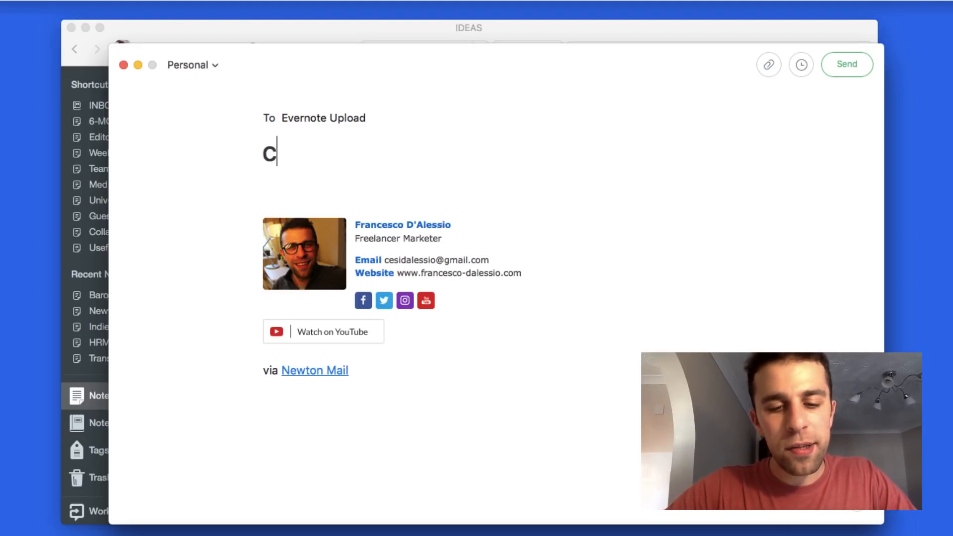
text(razy)
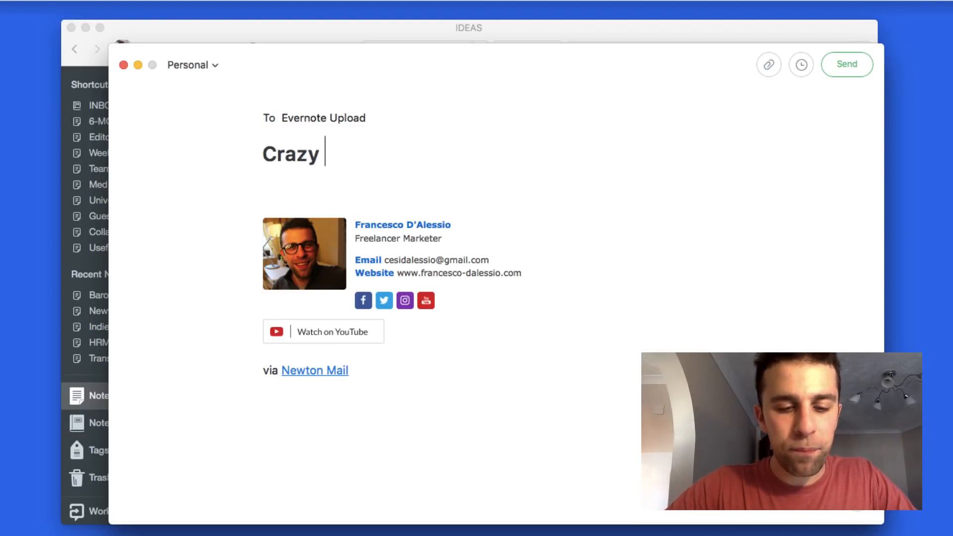
text(Golf)
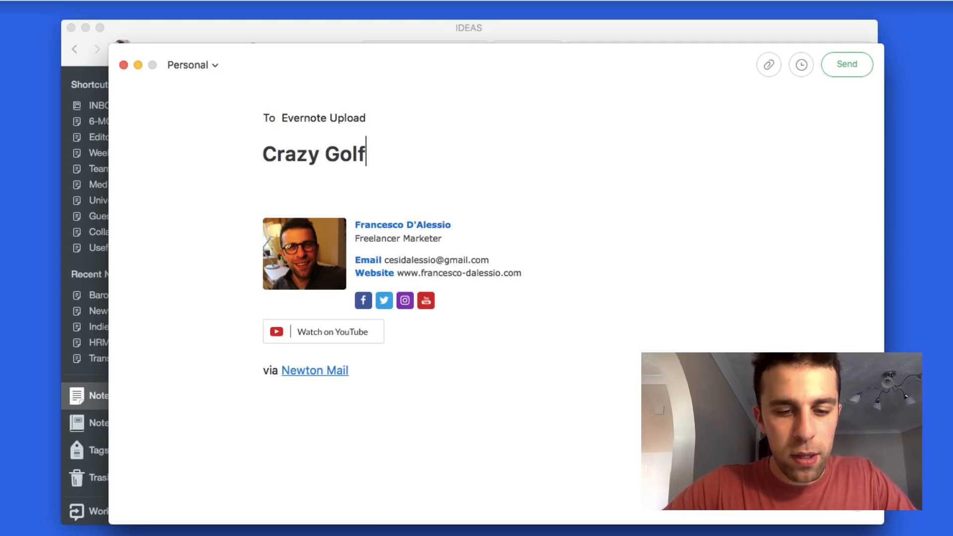
text(Drive-)
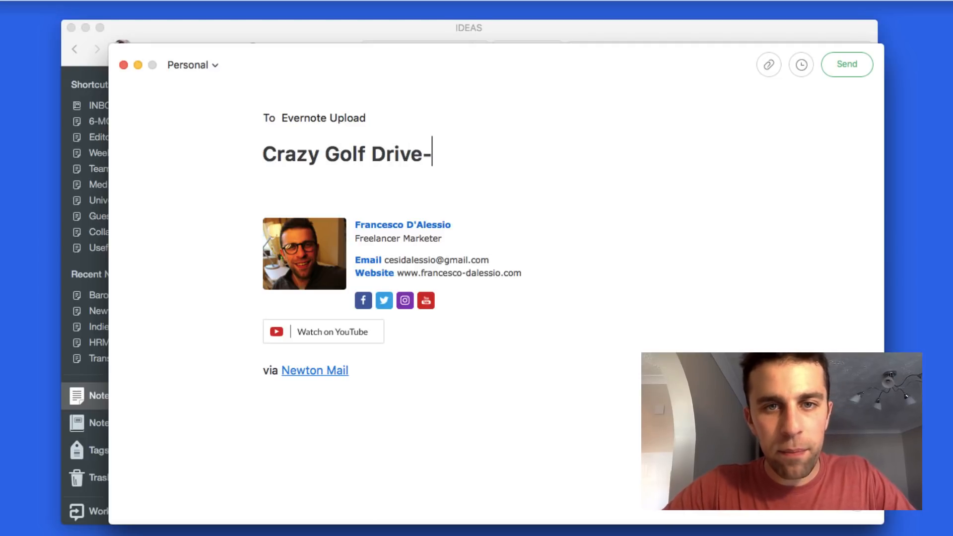
text(Thru)
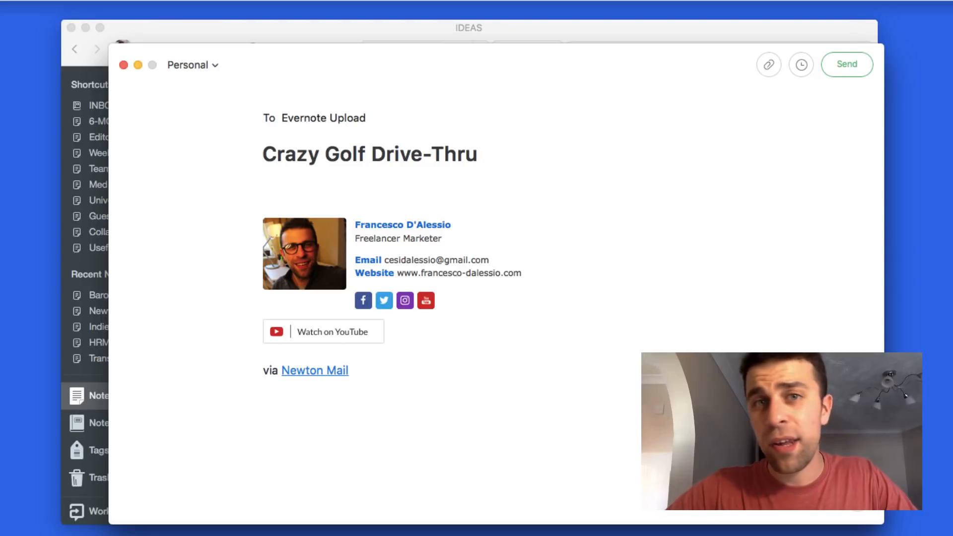
text(Idea)
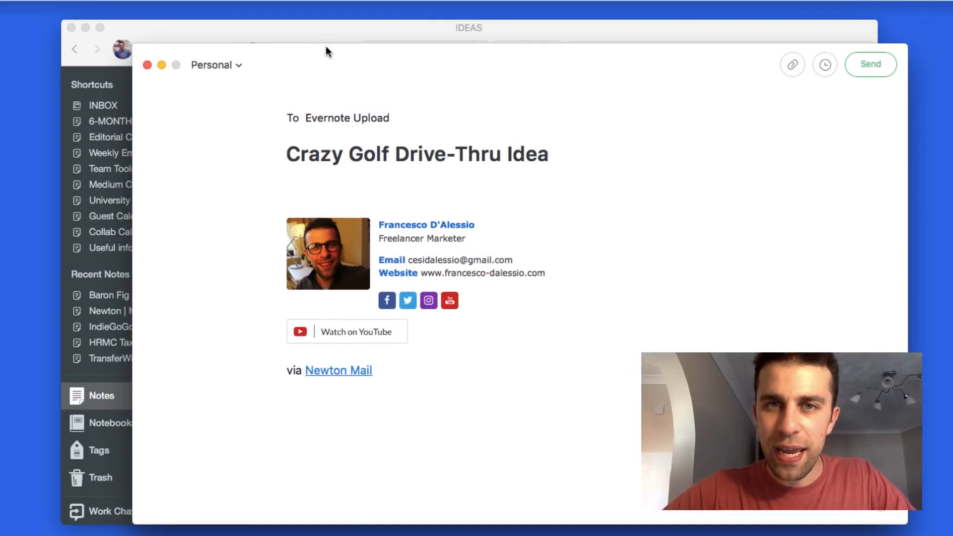
click(550, 154)
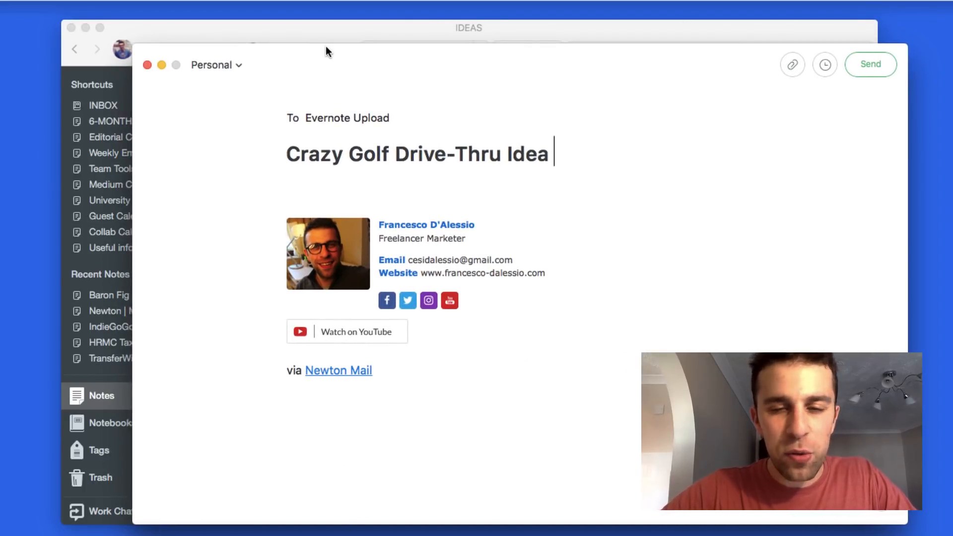
text(@)
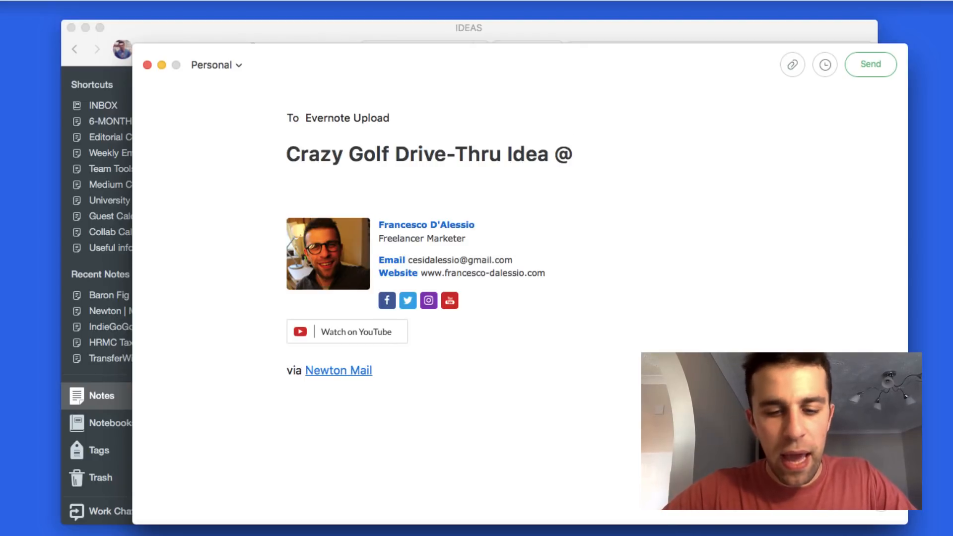
text(IDEAS)
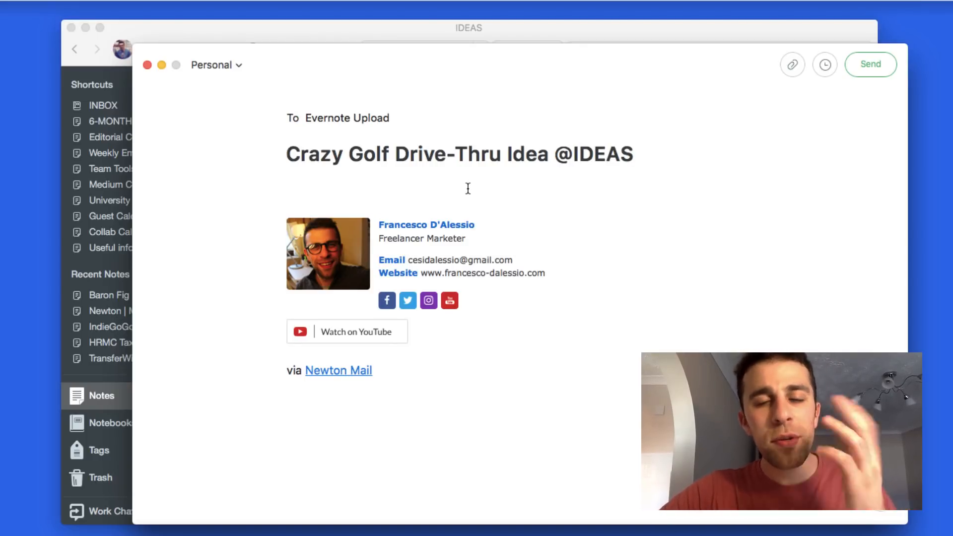
mouse_move(870, 65)
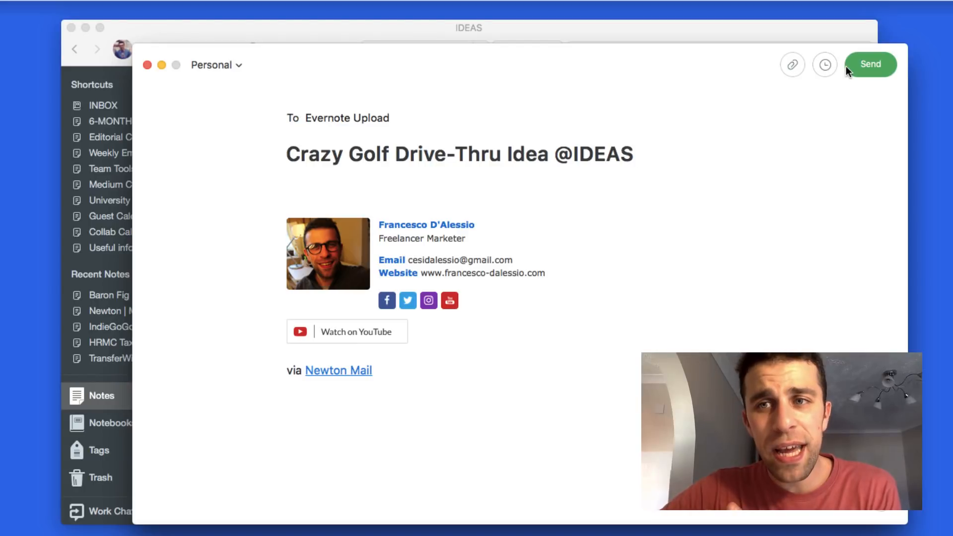
mouse_move(871, 64)
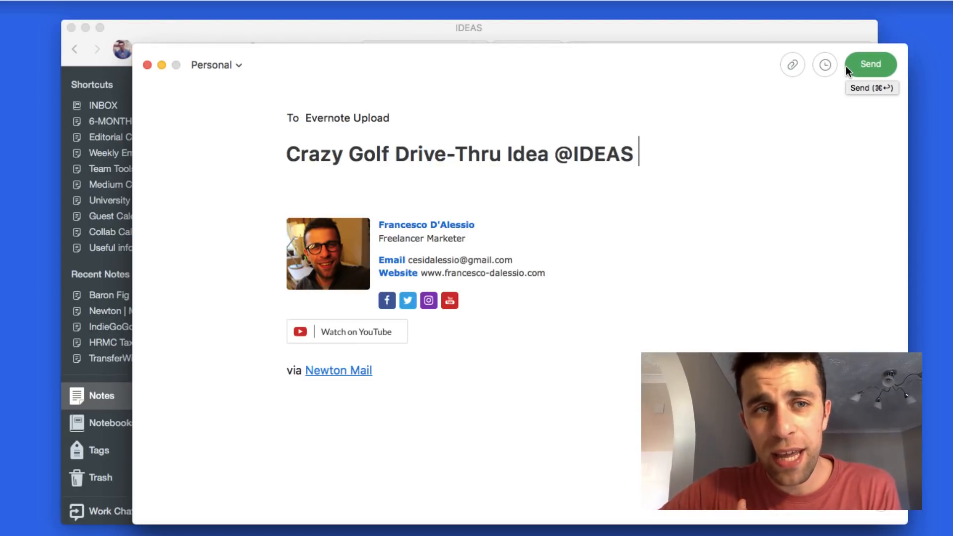
click(872, 64)
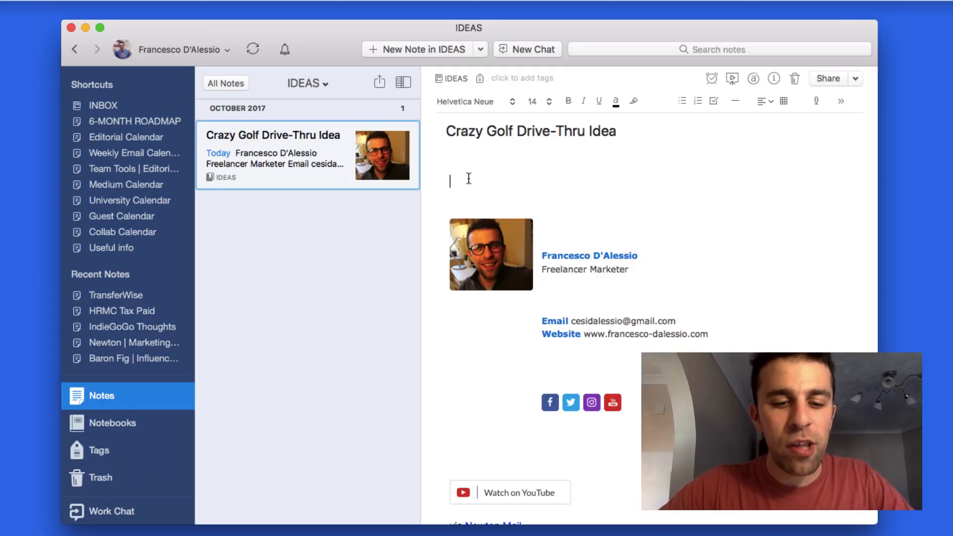
Add the line 'We need the hut to be green!' at the top of the note body.
text(We need)
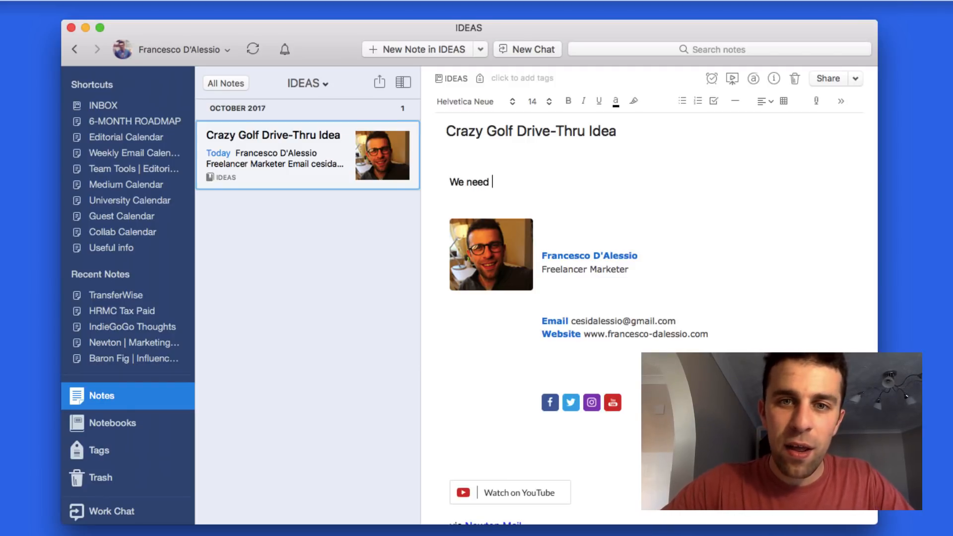
text(the hut to)
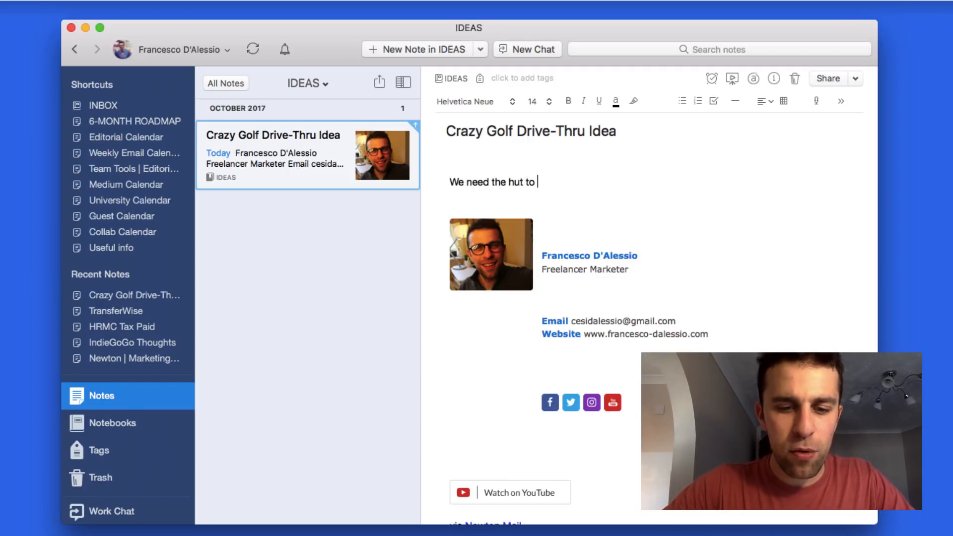
text(be green!)
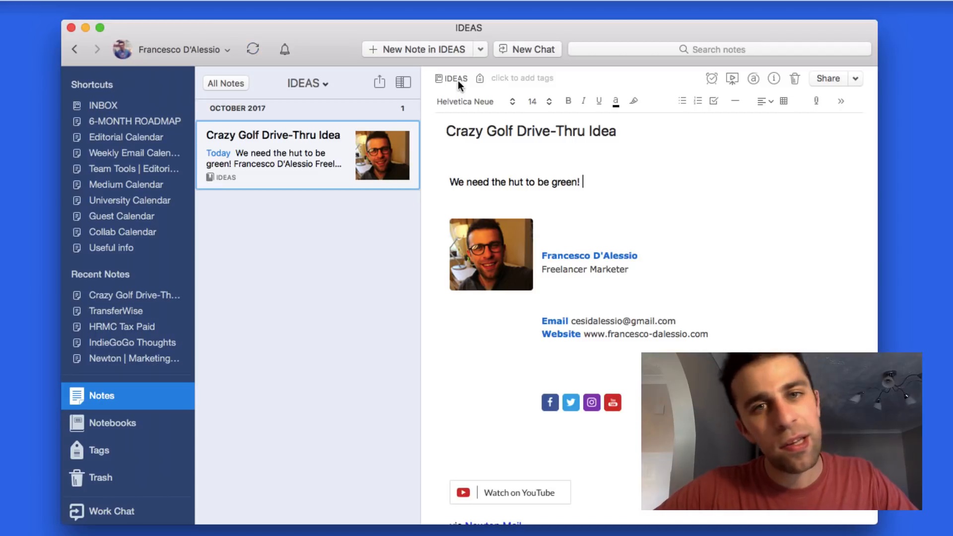
mouse_move(396, 193)
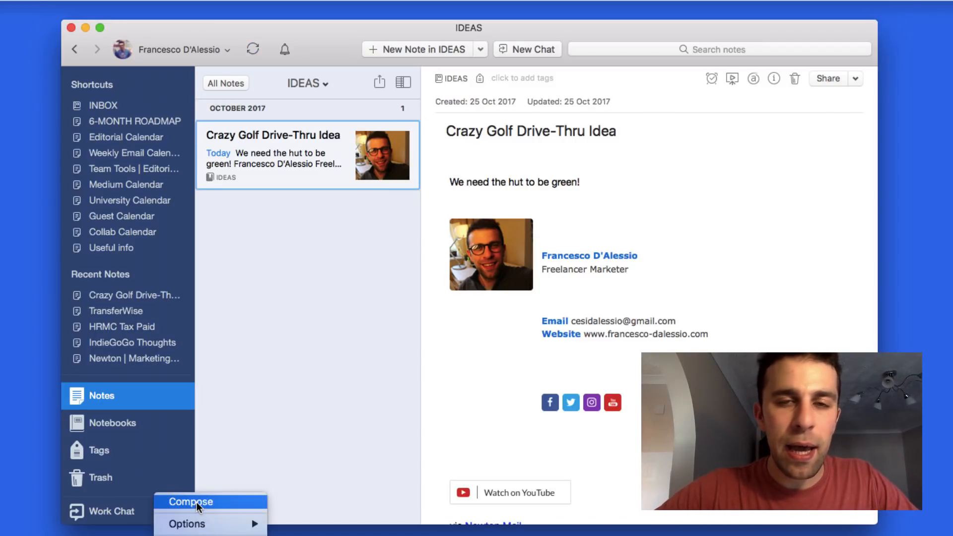
click(190, 502)
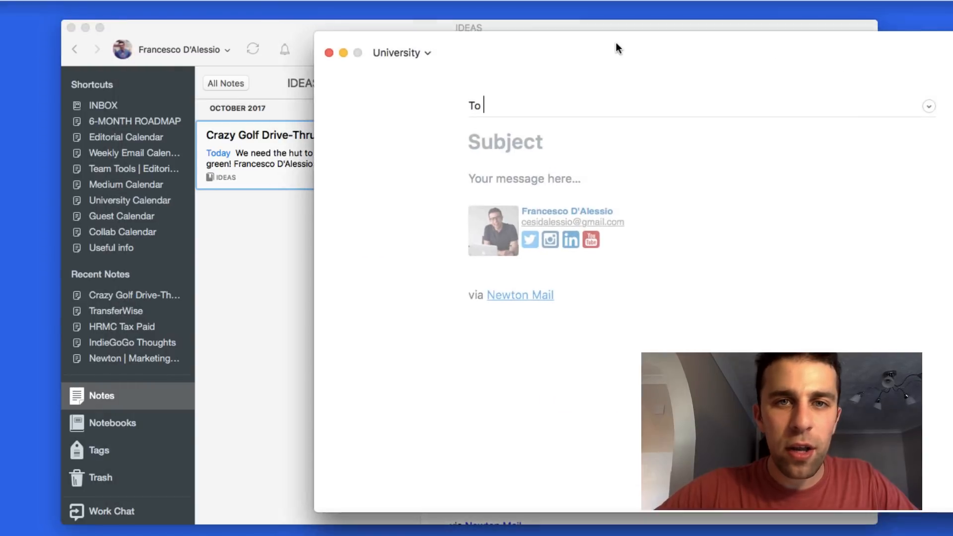
click(397, 54)
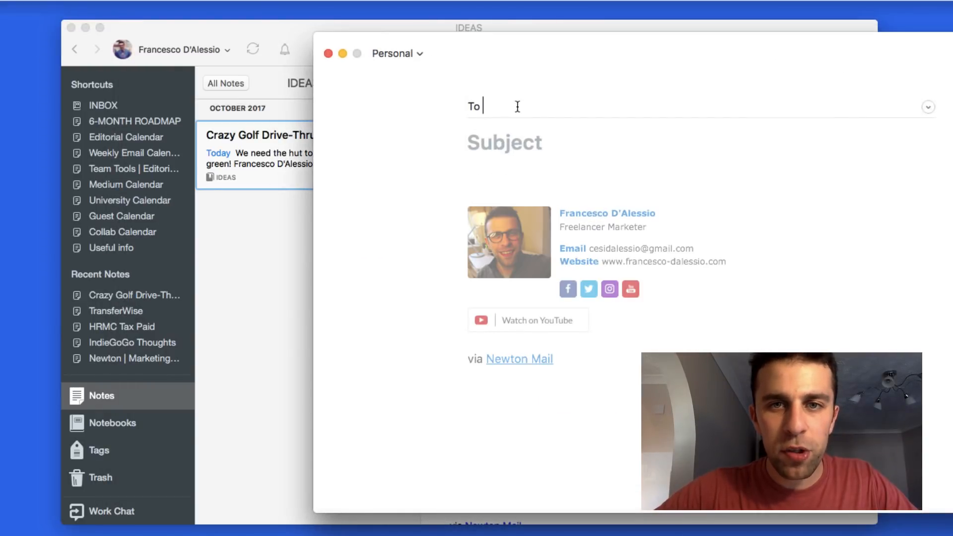
text(Evernote Upload)
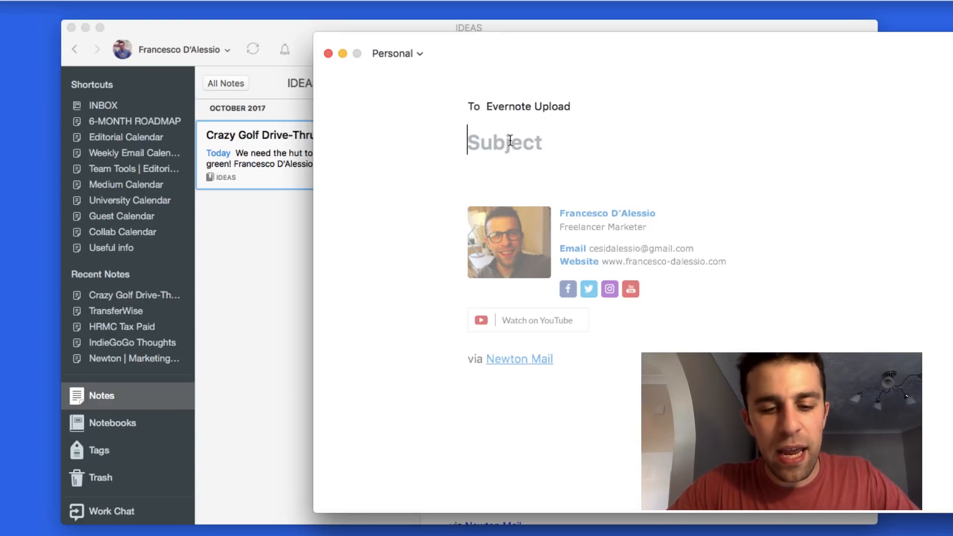
text(D)
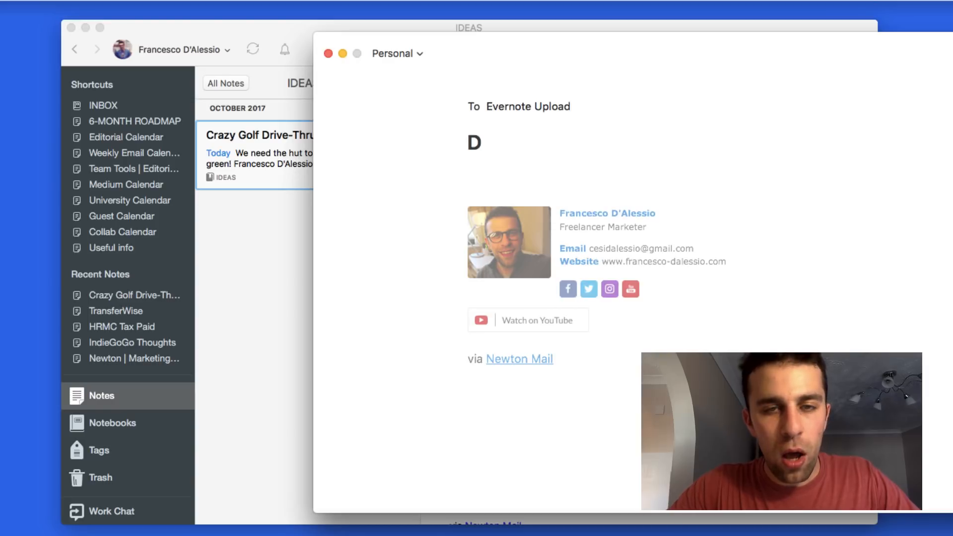
text(ress for)
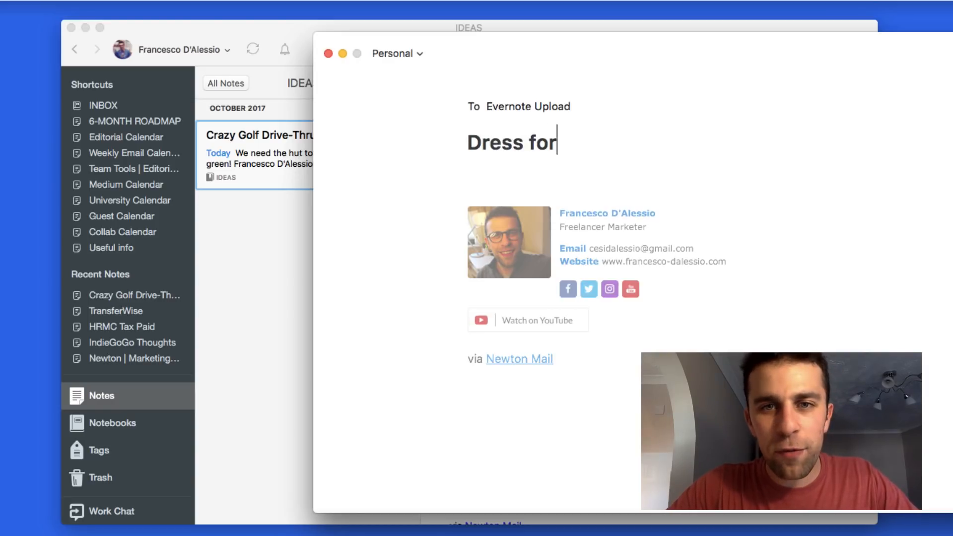
text(Cats Idea)
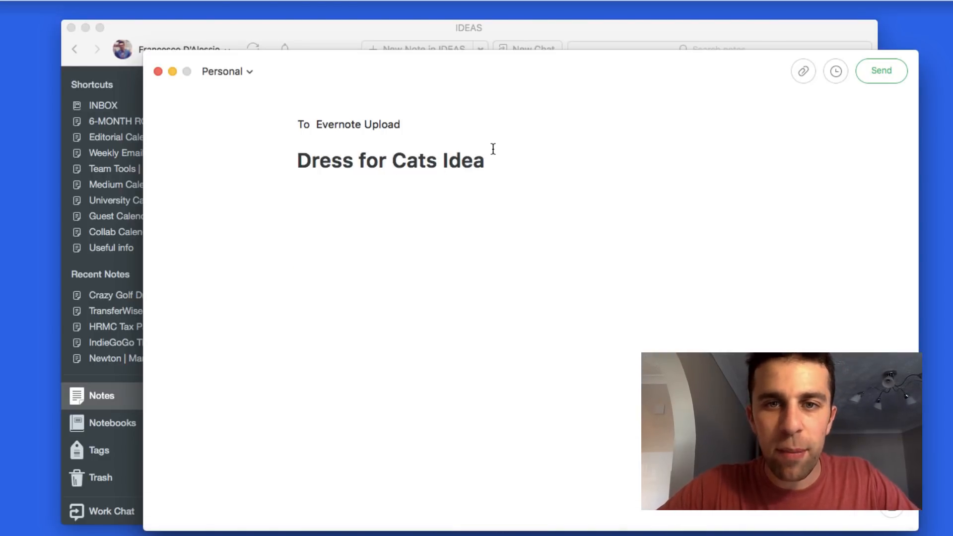
text(@ID)
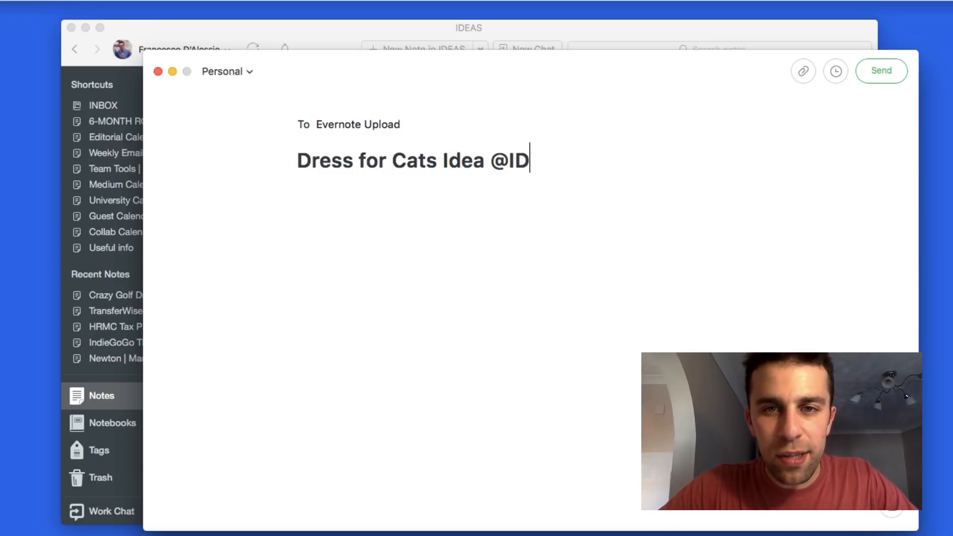
text(EAS)
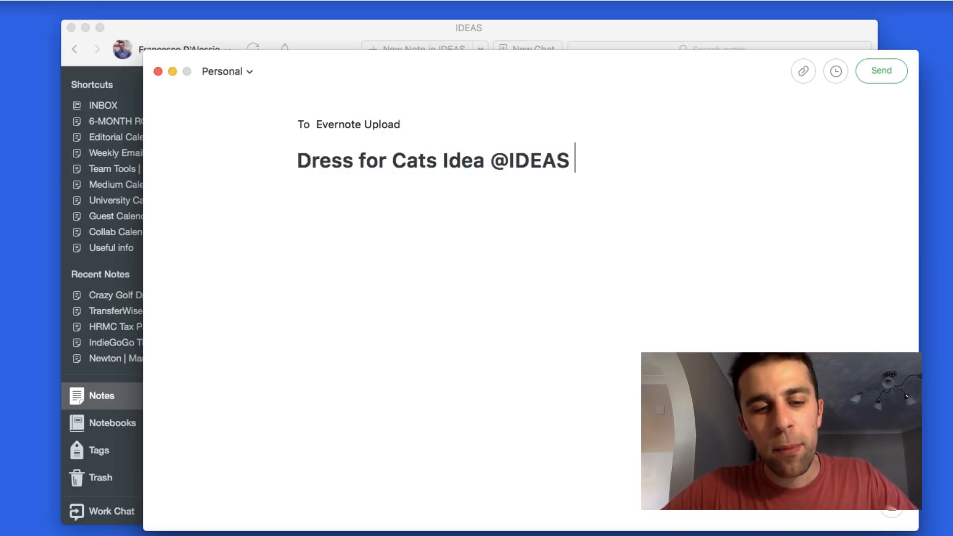
text(#)
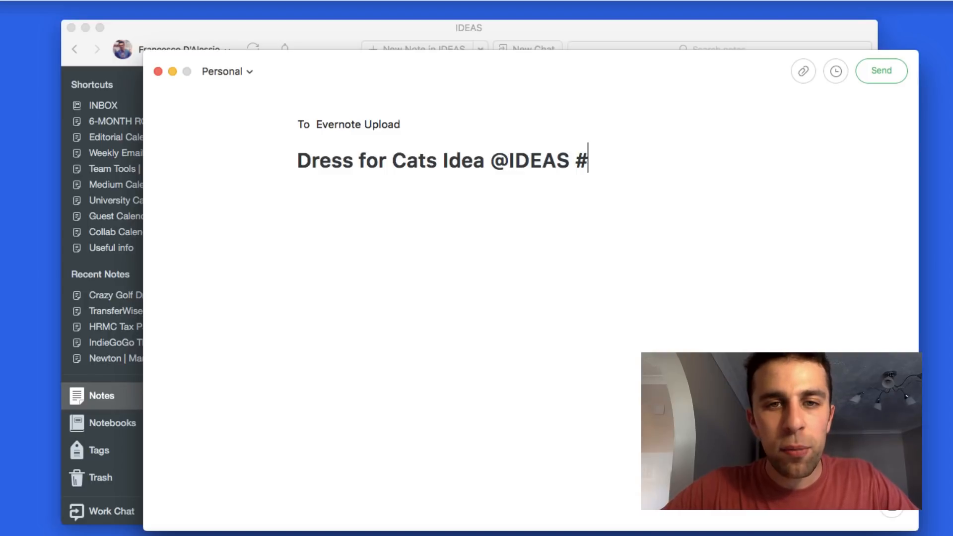
text(reading)
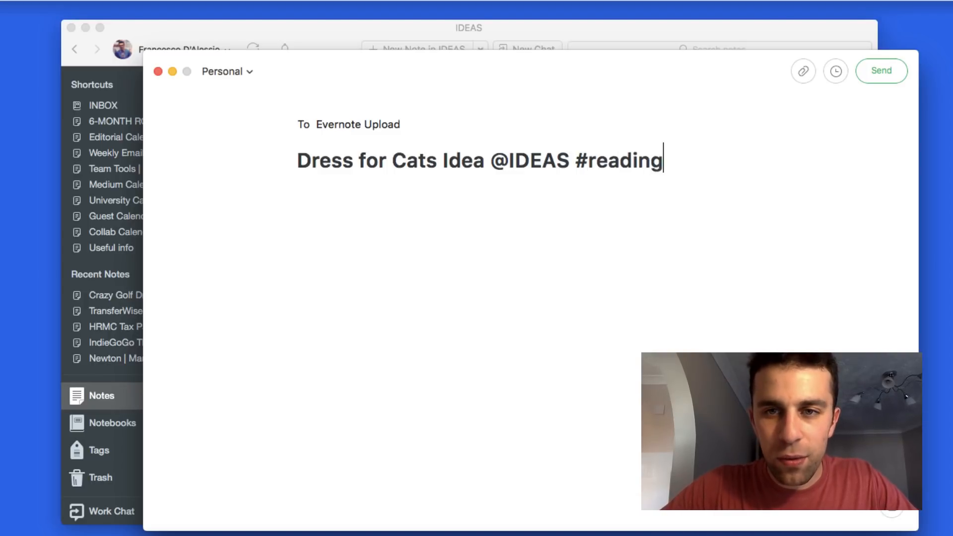
text(list)
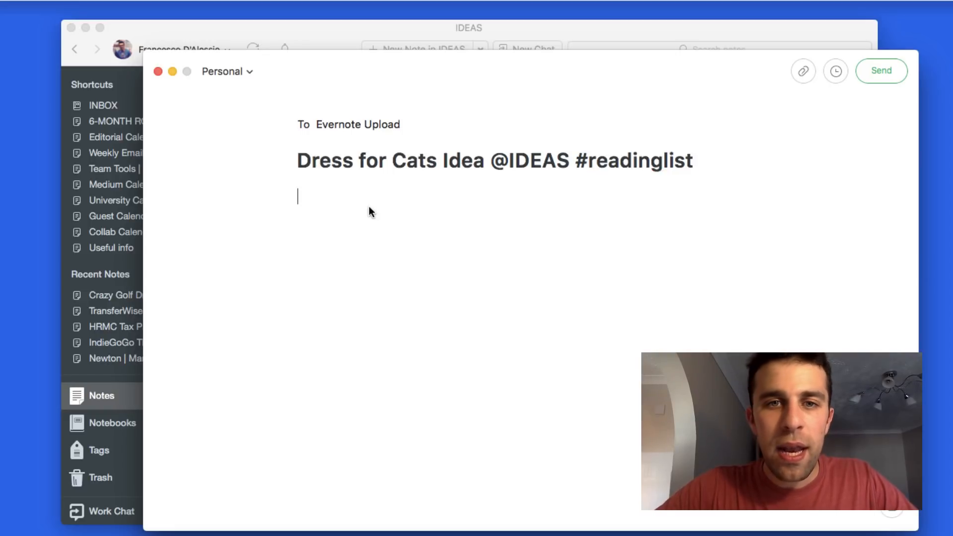
mouse_move(347, 197)
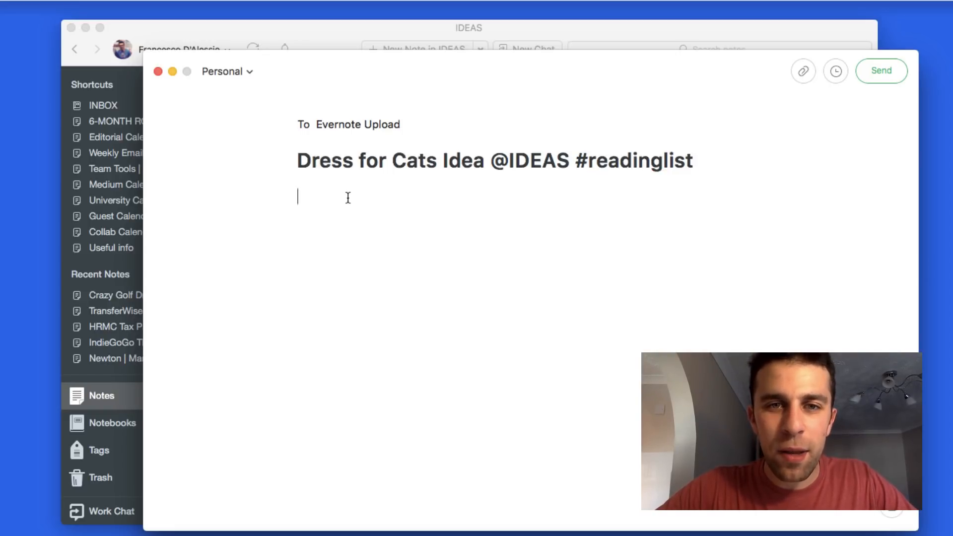
mouse_move(348, 198)
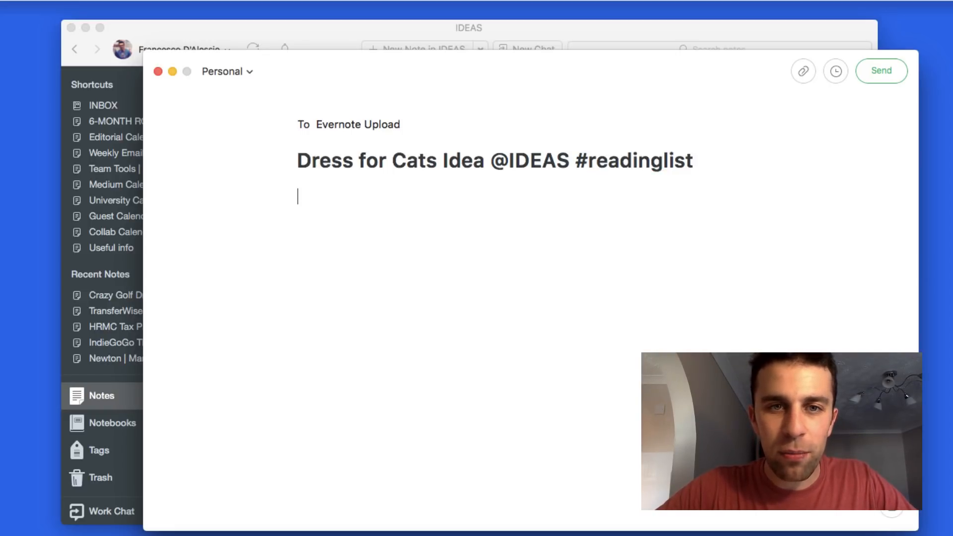
Attach the cat dress photo from Desktop and send the email.
click(802, 71)
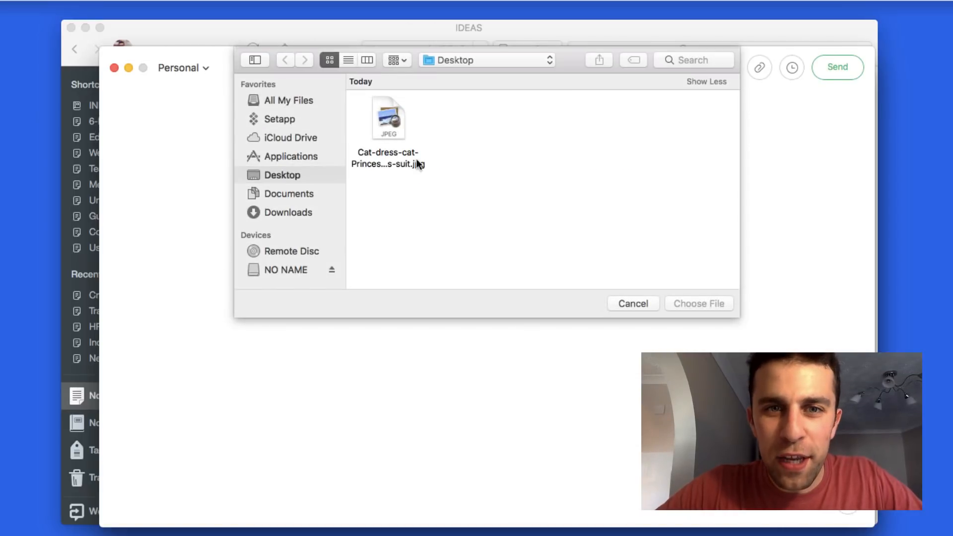
click(698, 303)
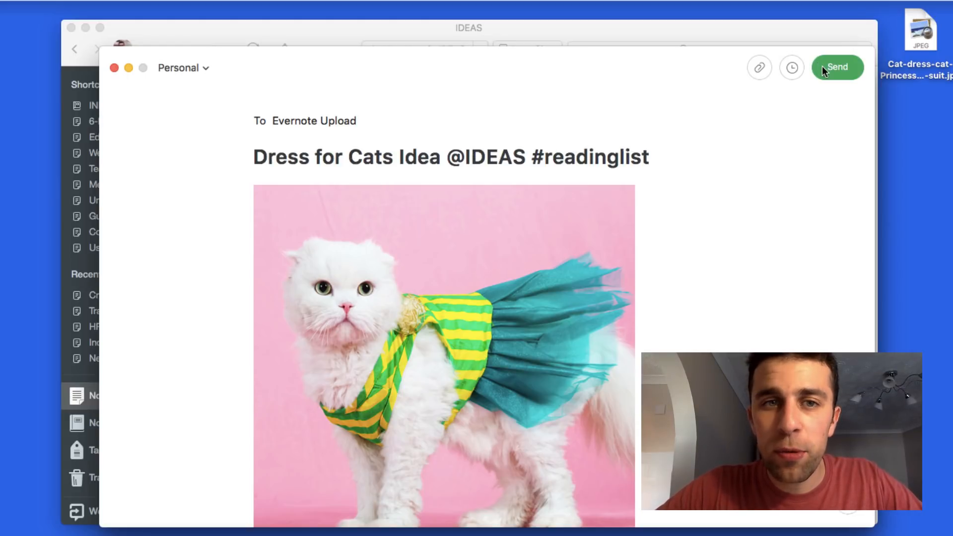
click(837, 67)
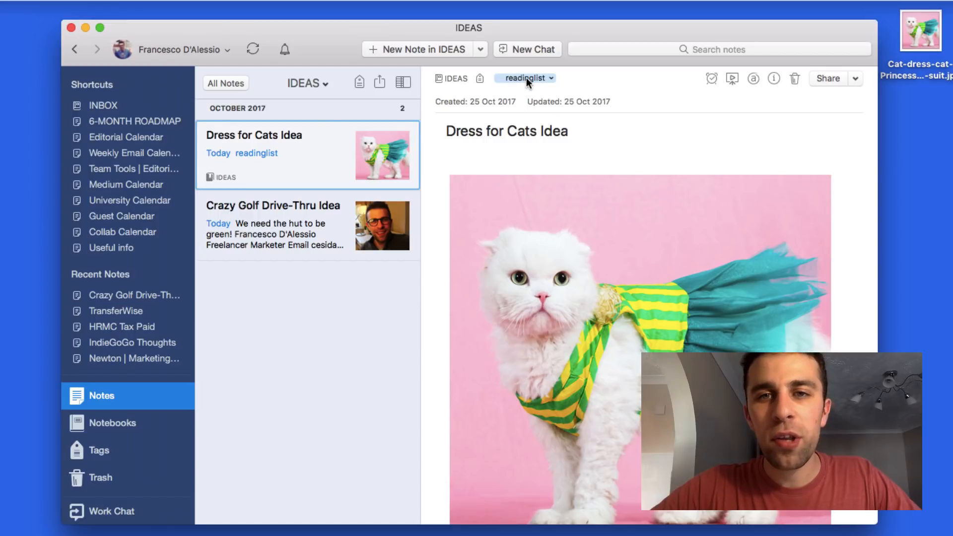
mouse_move(549, 83)
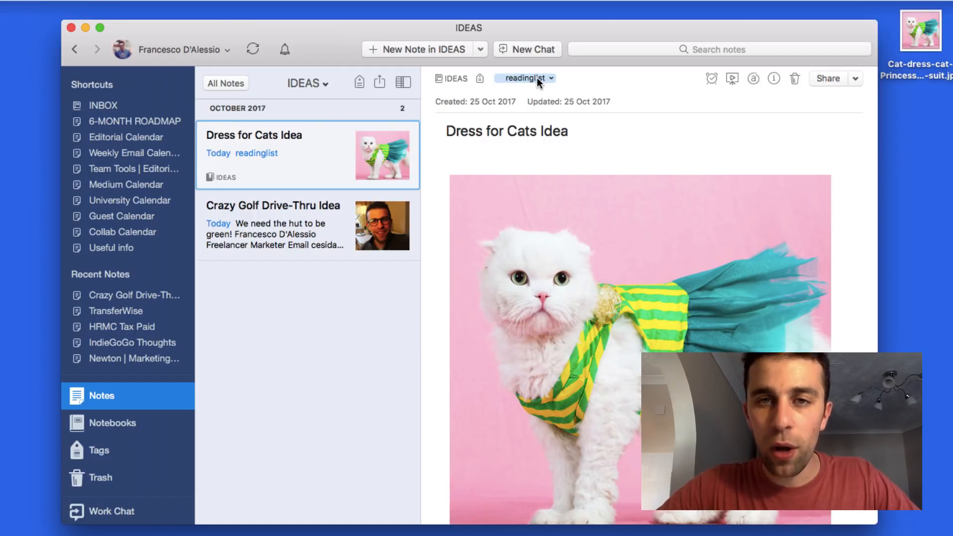
Inspect the readinglist tag options and the Note Info panel without changing anything.
click(524, 78)
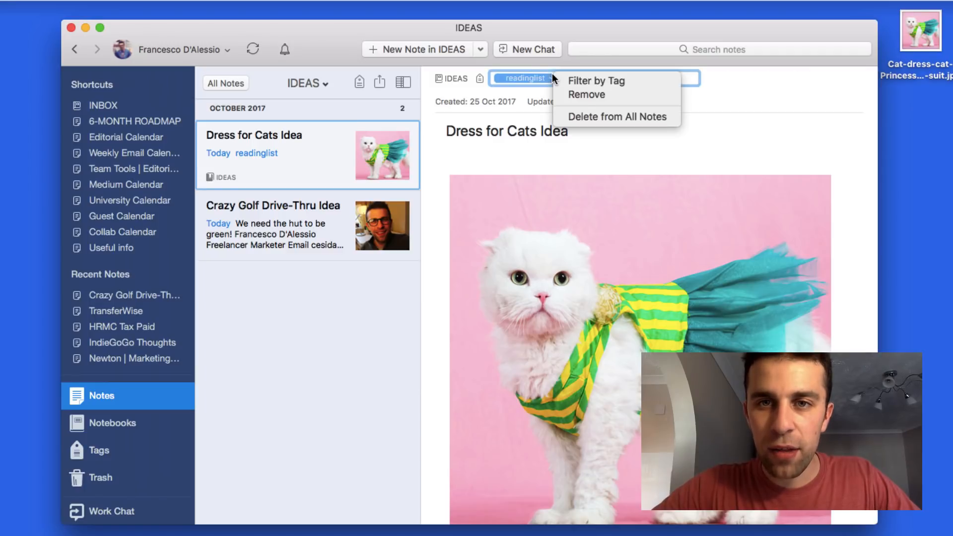
click(632, 78)
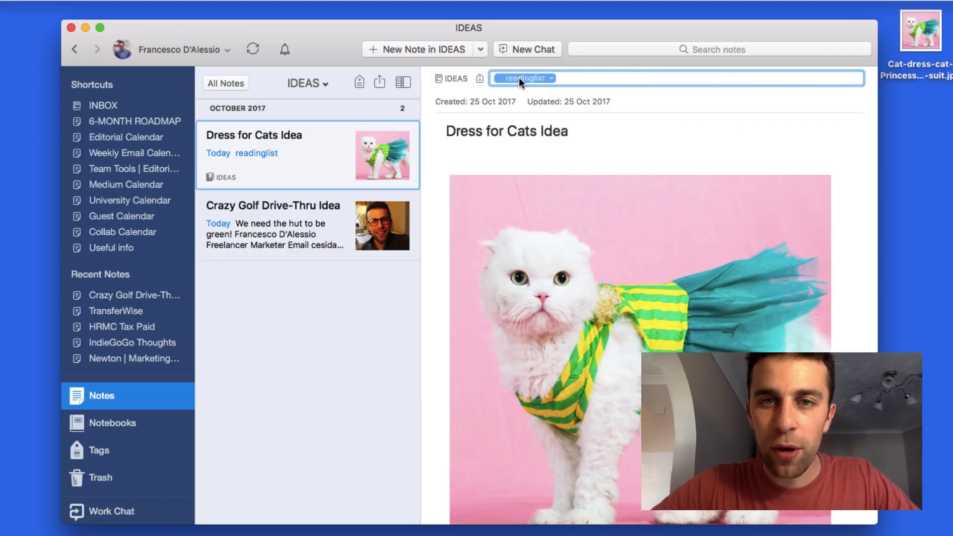
mouse_move(654, 114)
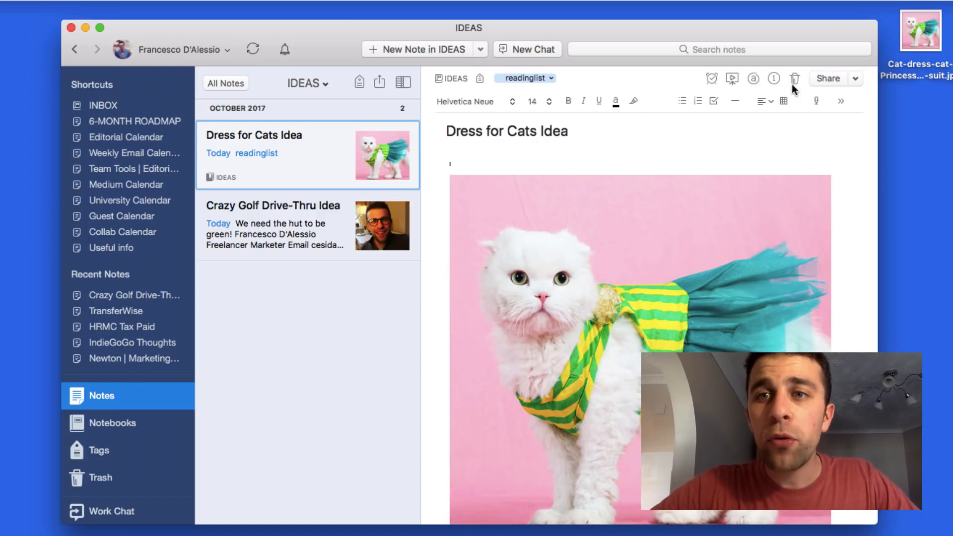
click(774, 79)
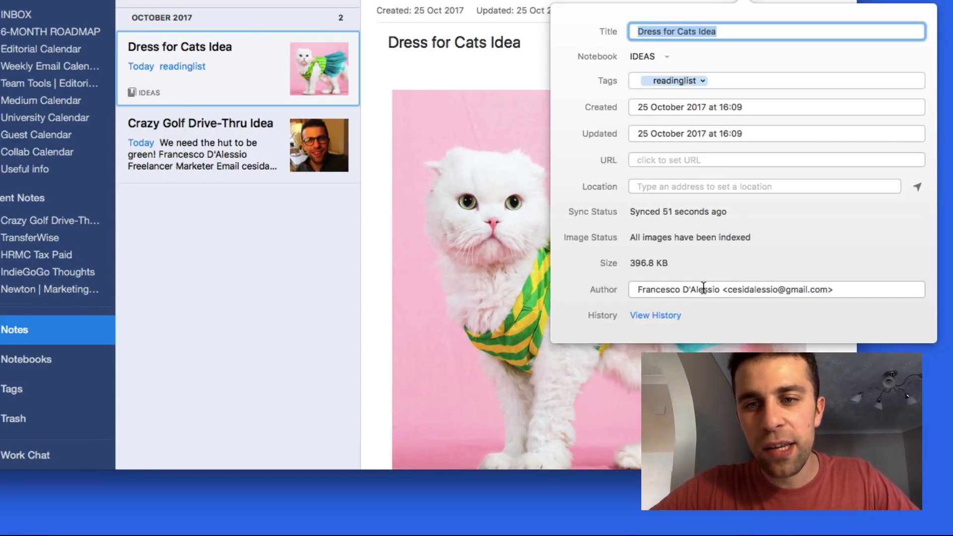
click(760, 290)
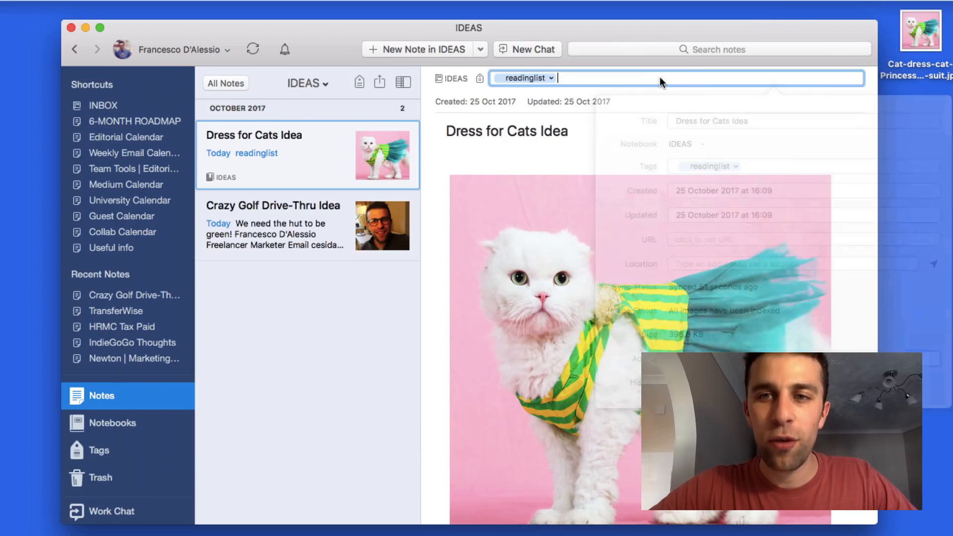
click(582, 122)
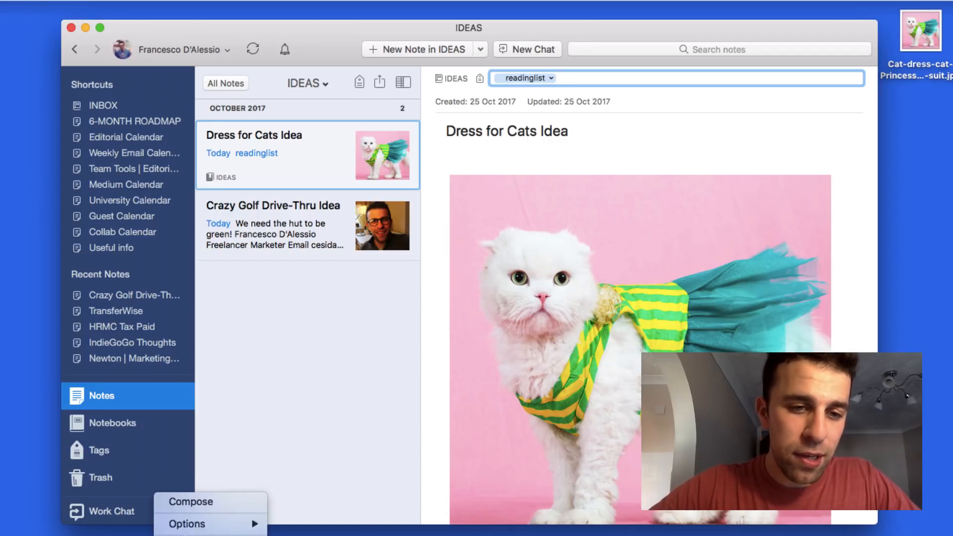
Start a Personal email to Evernote Upload titled 'Video Editing Software for Hamsters'.
click(191, 502)
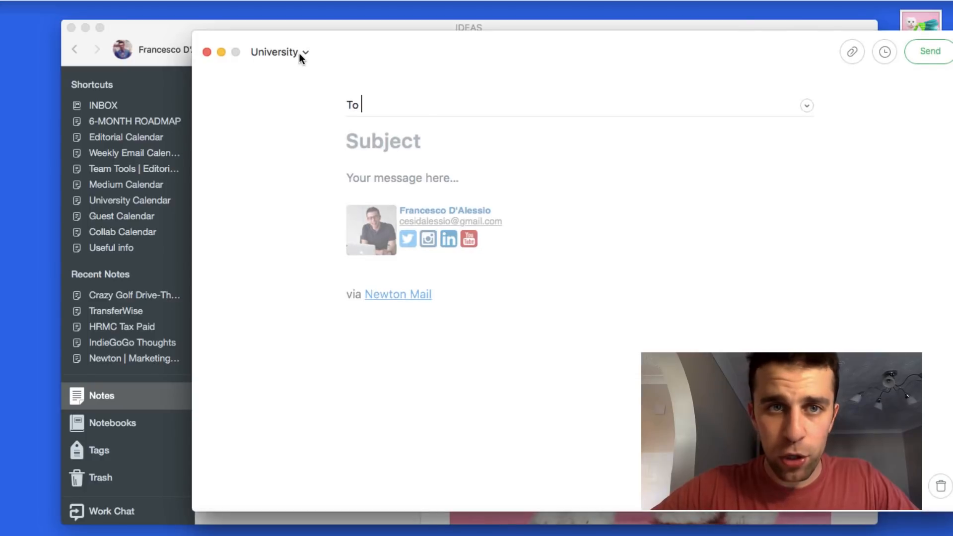
click(279, 52)
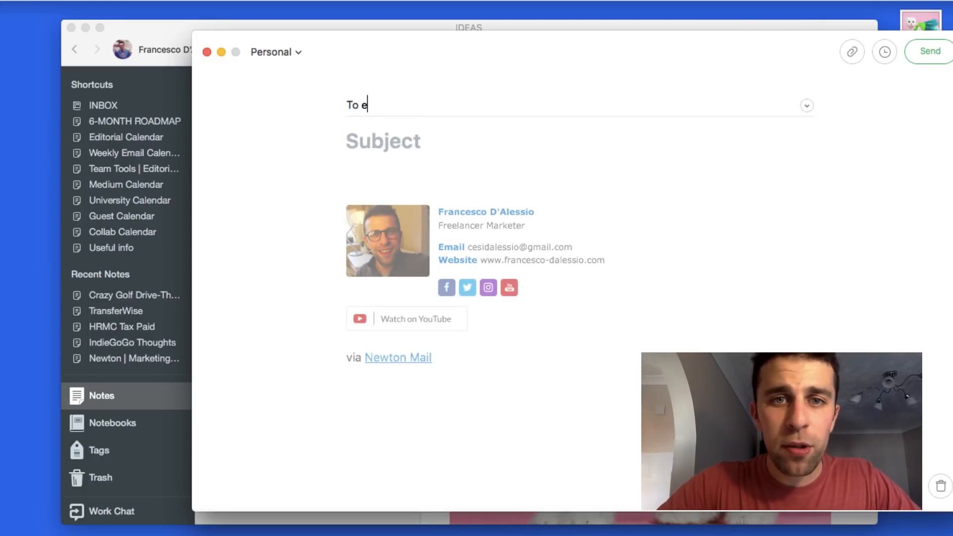
text(vernote Upload)
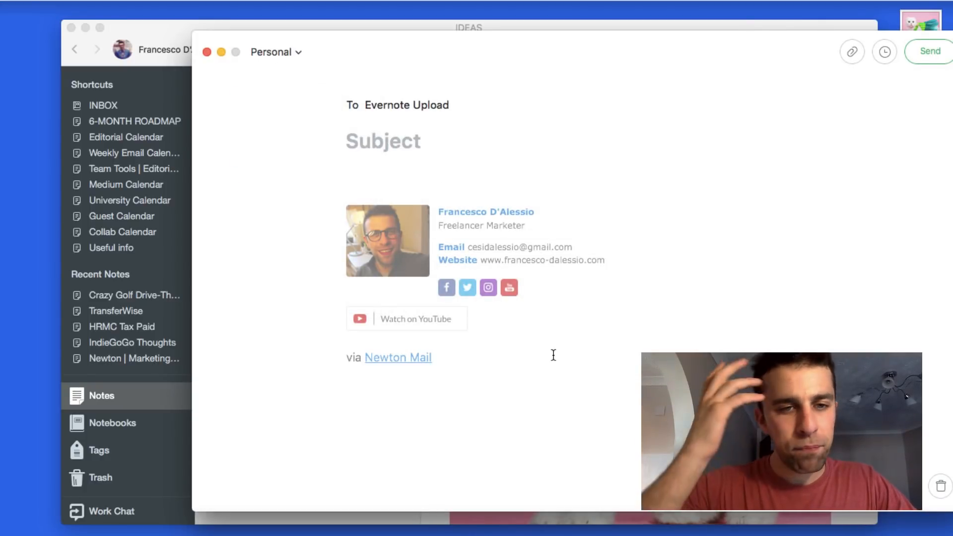
text(Cr)
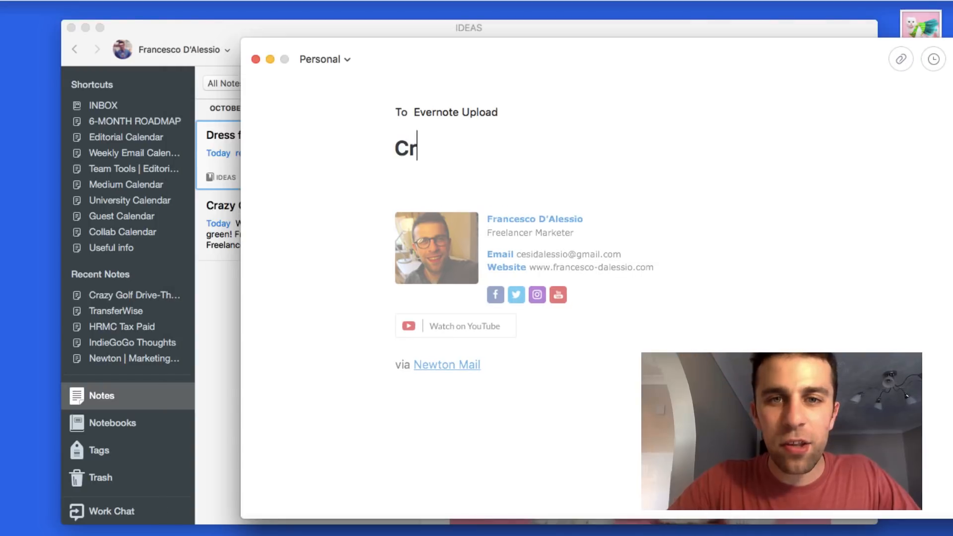
text(video)
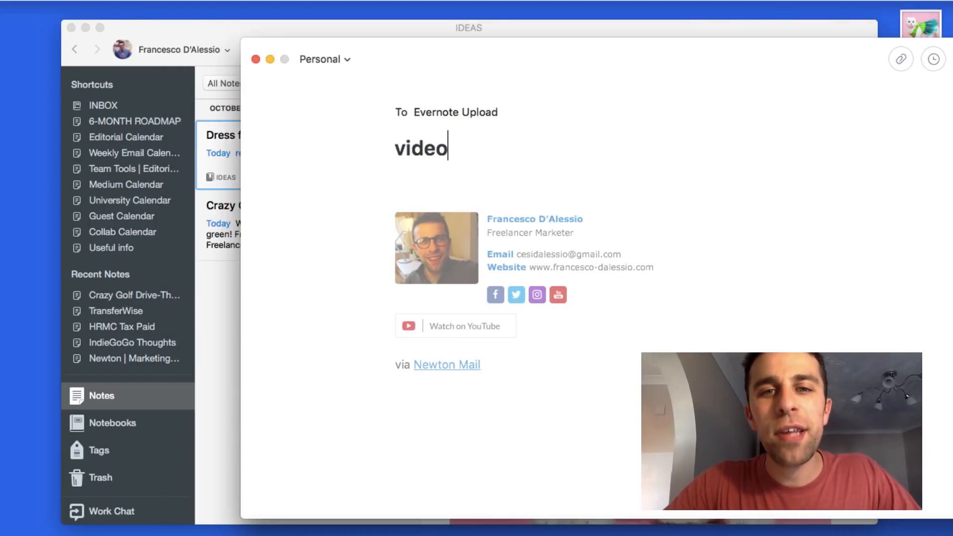
text(Video)
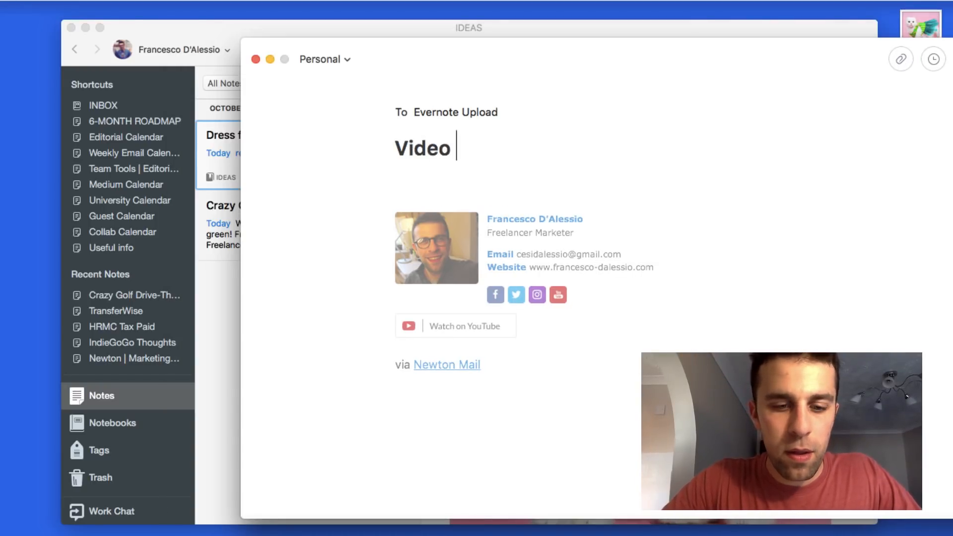
text(Editing Softe)
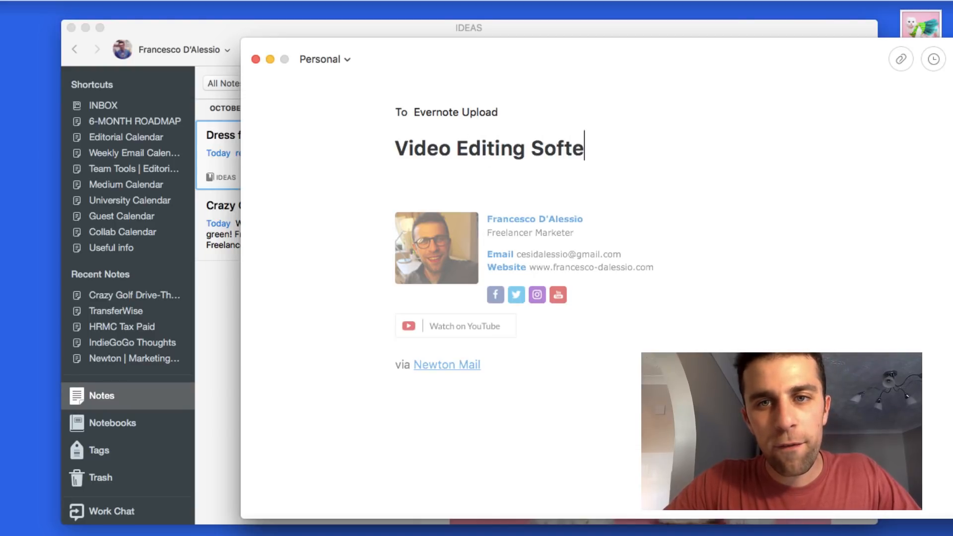
text(ware for Hamsters @)
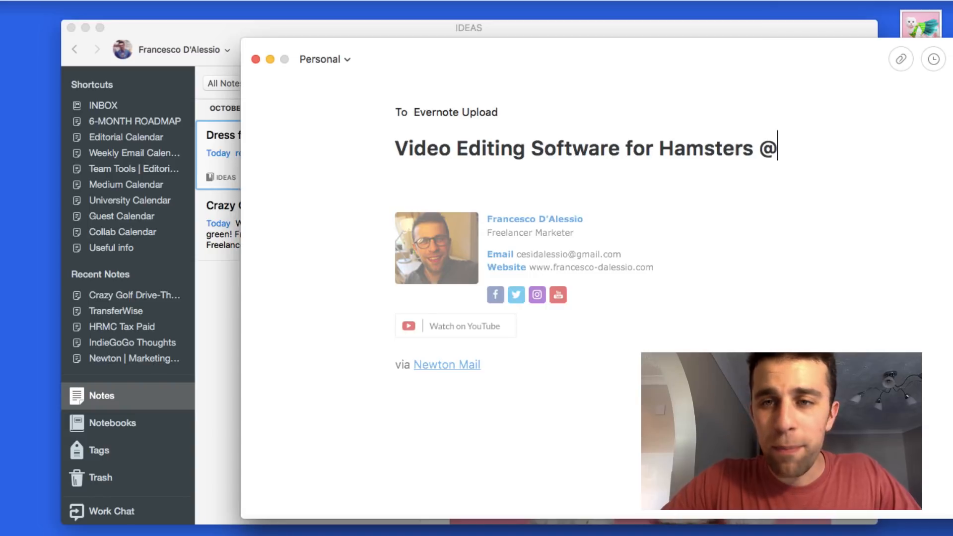
text(IDEA)
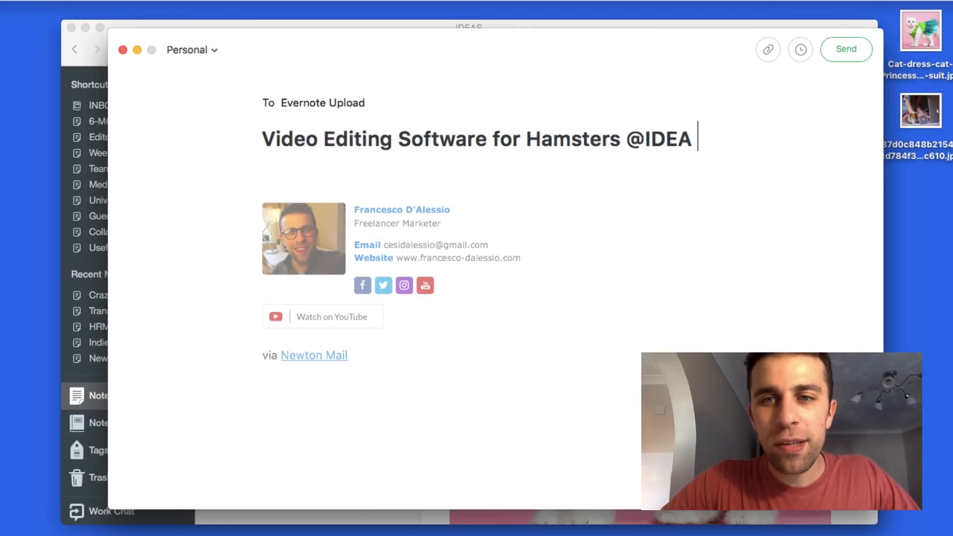
text(S)
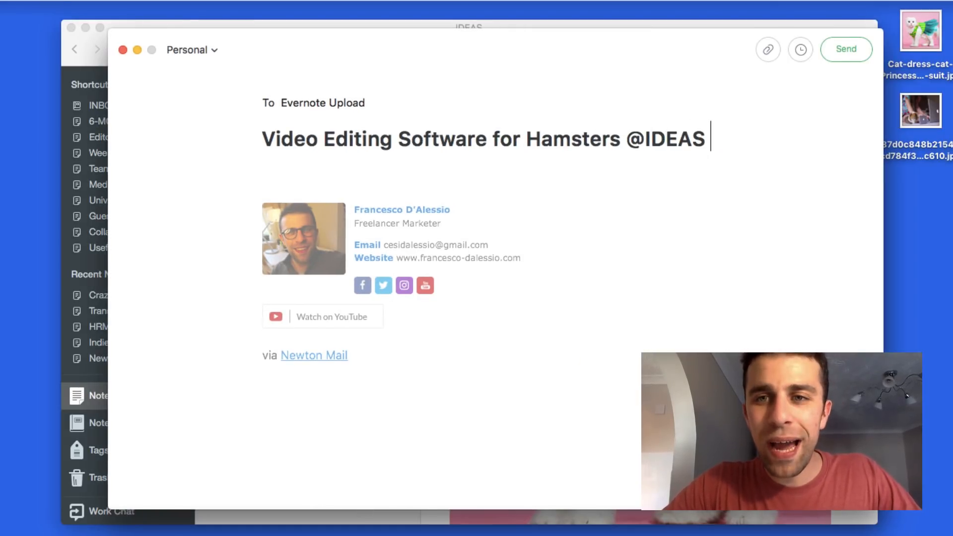
text(#)
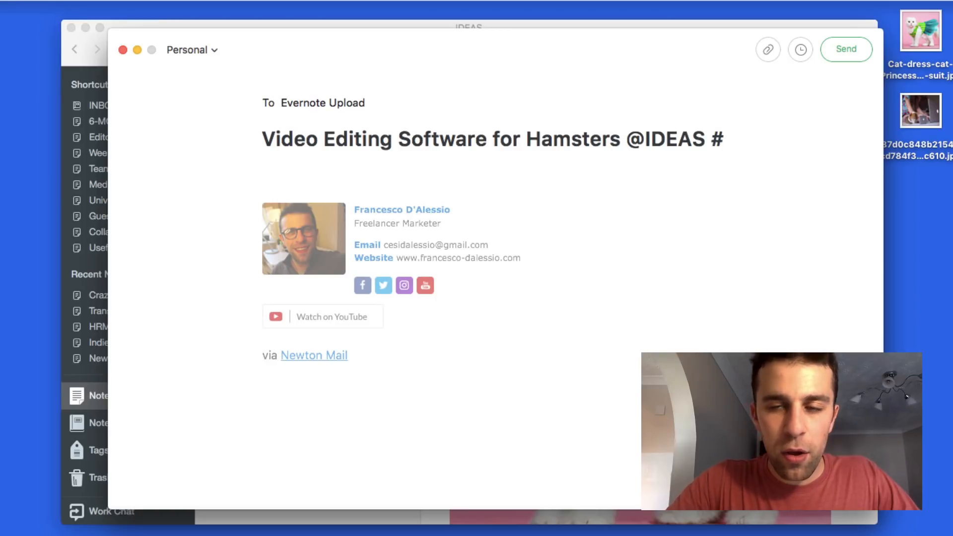
text(tags)
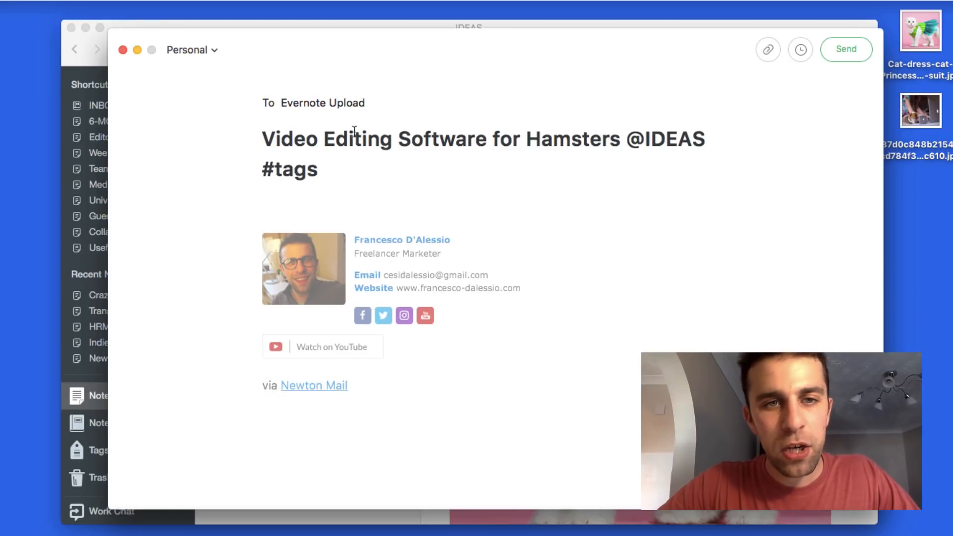
text(readinglis)
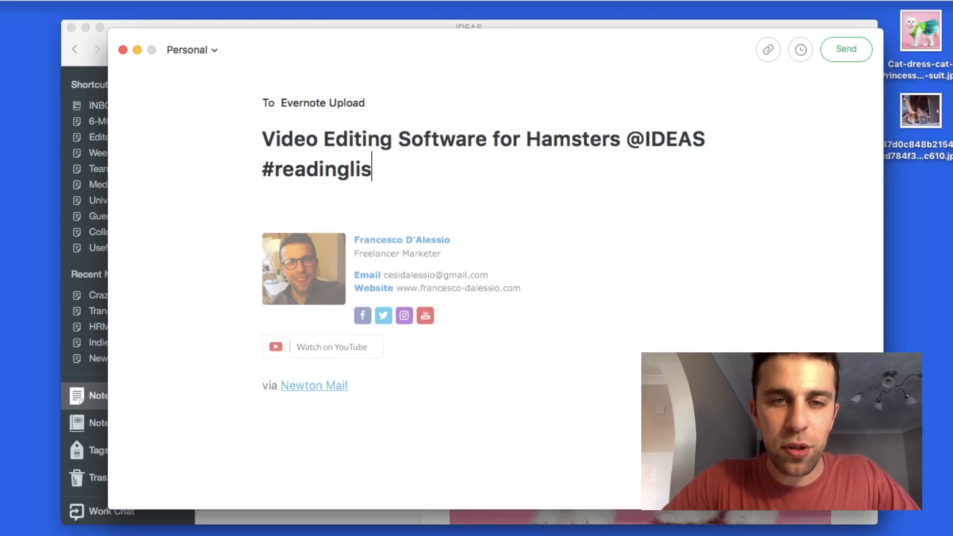
text(t)
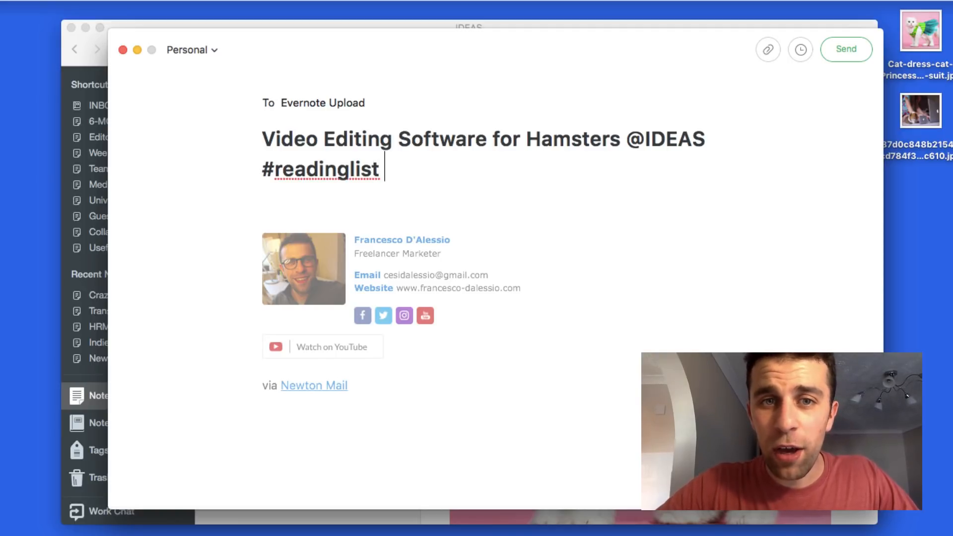
text(!)
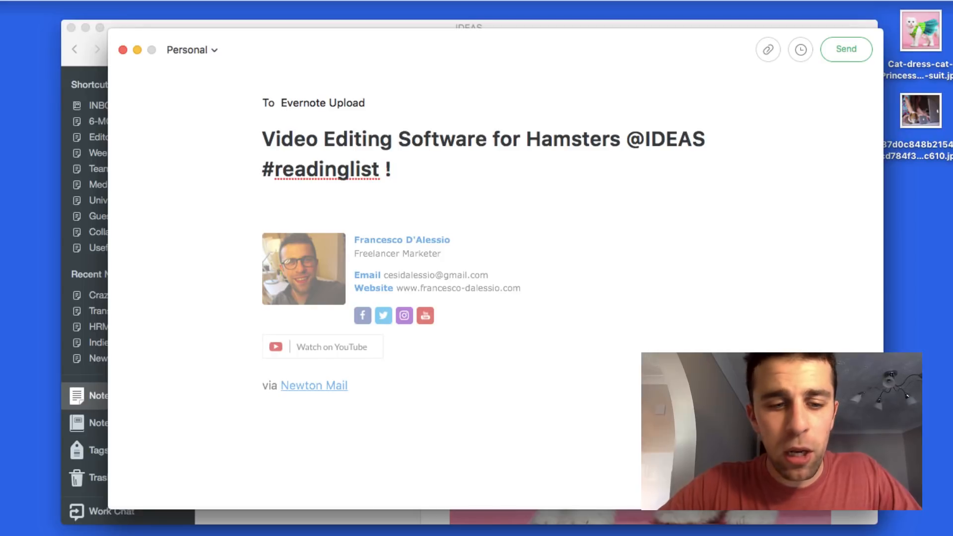
text(2017/)
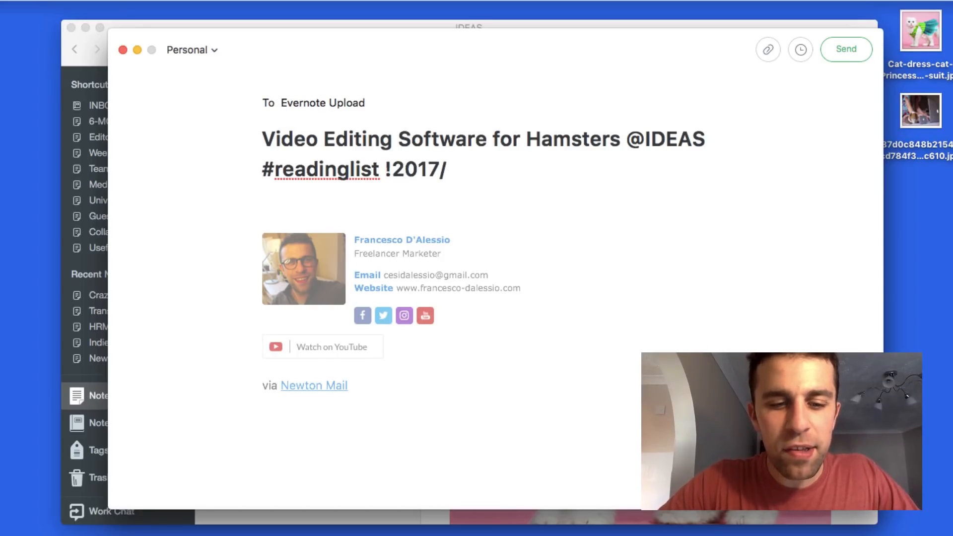
text(10/)
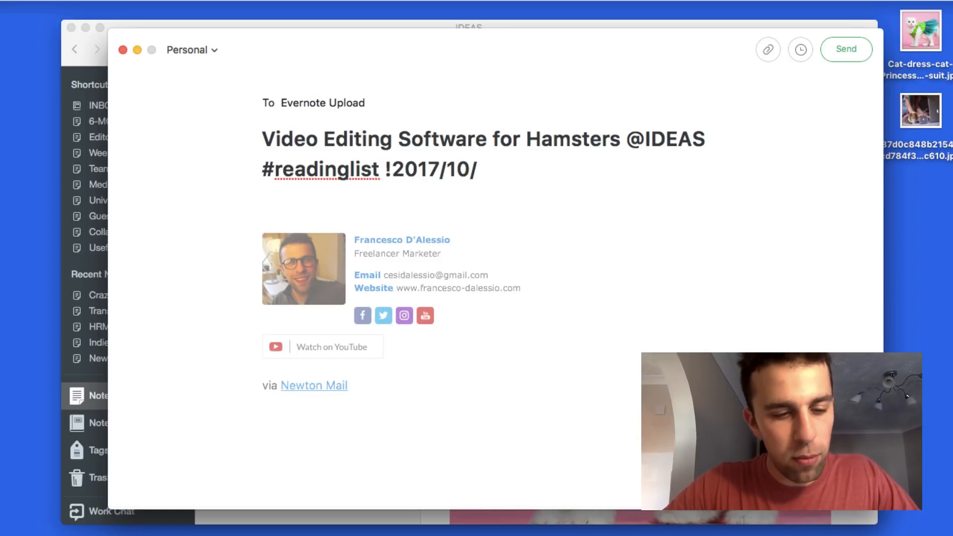
text(26)
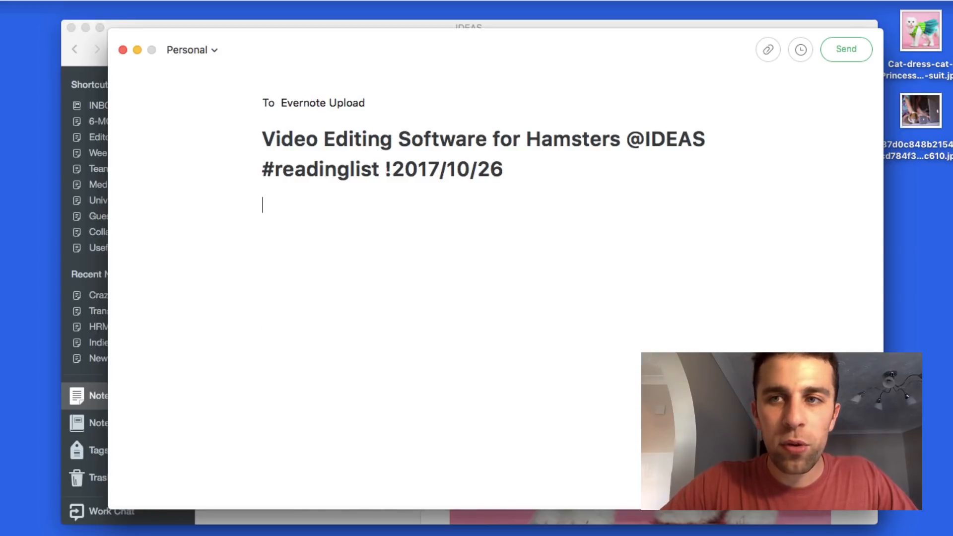
Attach the guinea pig photo from Desktop and send the email.
click(767, 49)
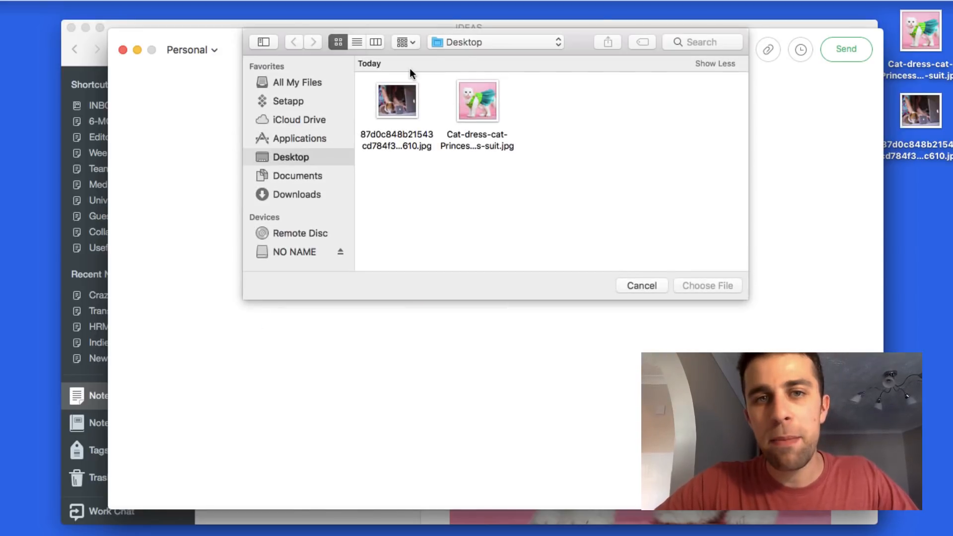
click(641, 286)
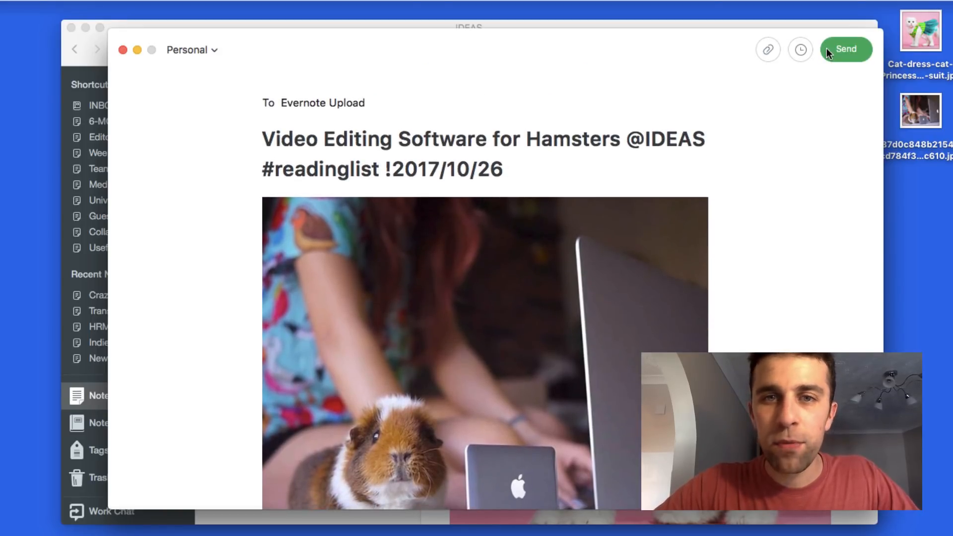
click(845, 49)
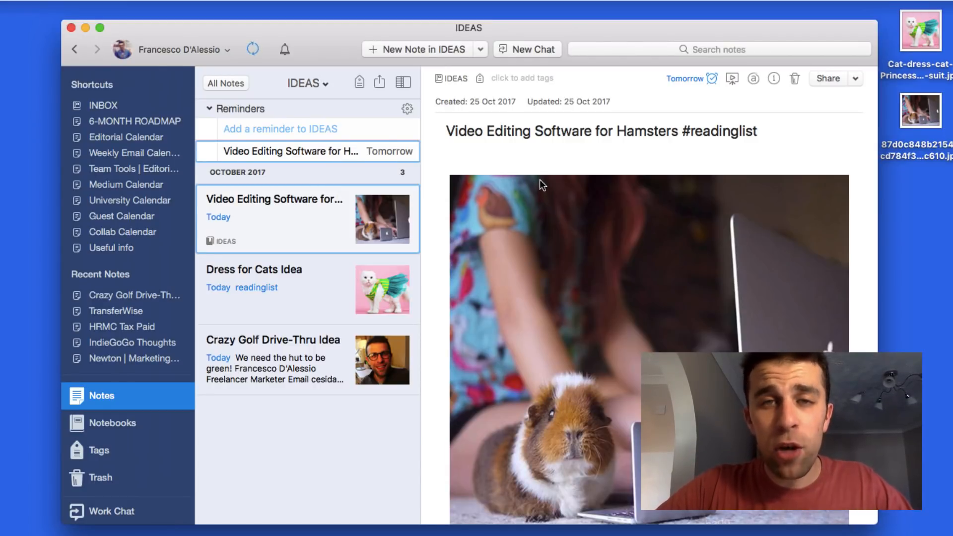
mouse_move(582, 270)
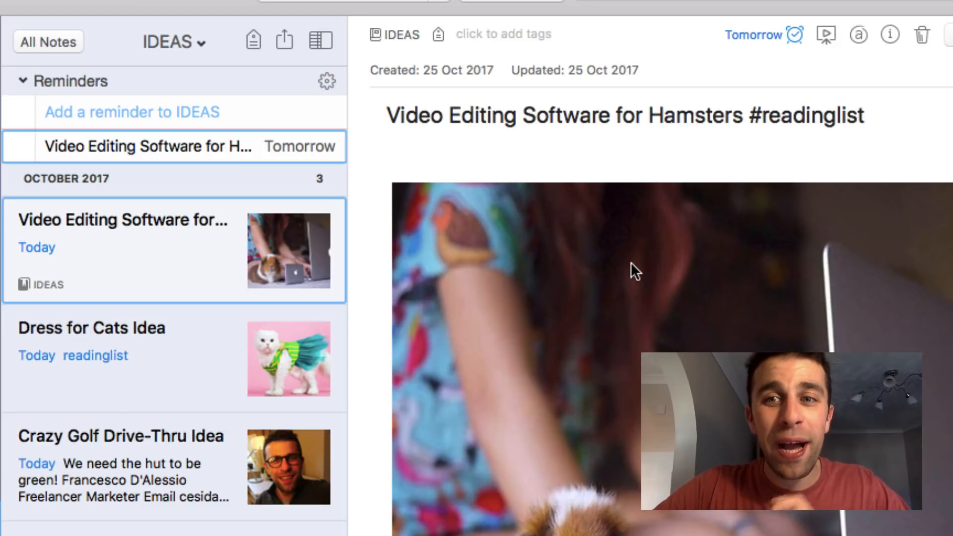
mouse_move(668, 78)
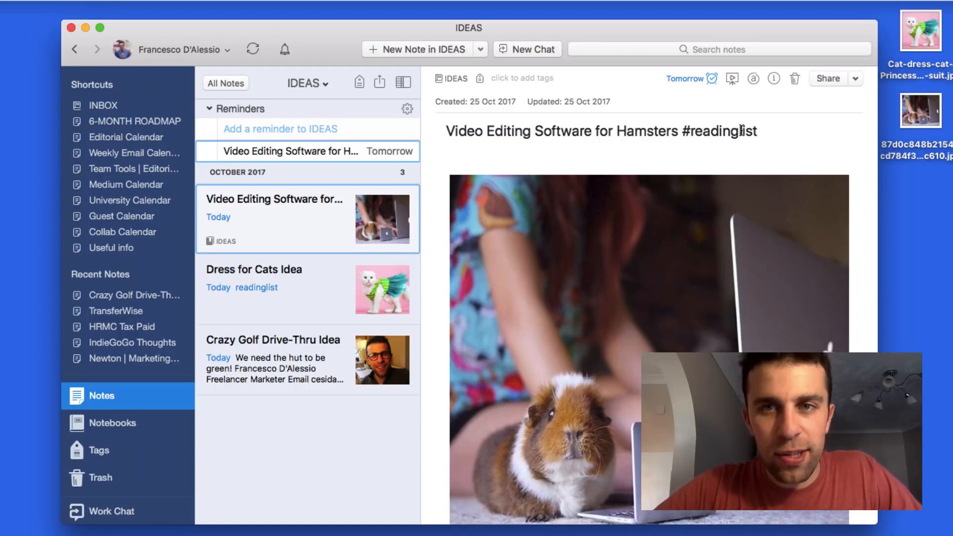
mouse_move(310, 125)
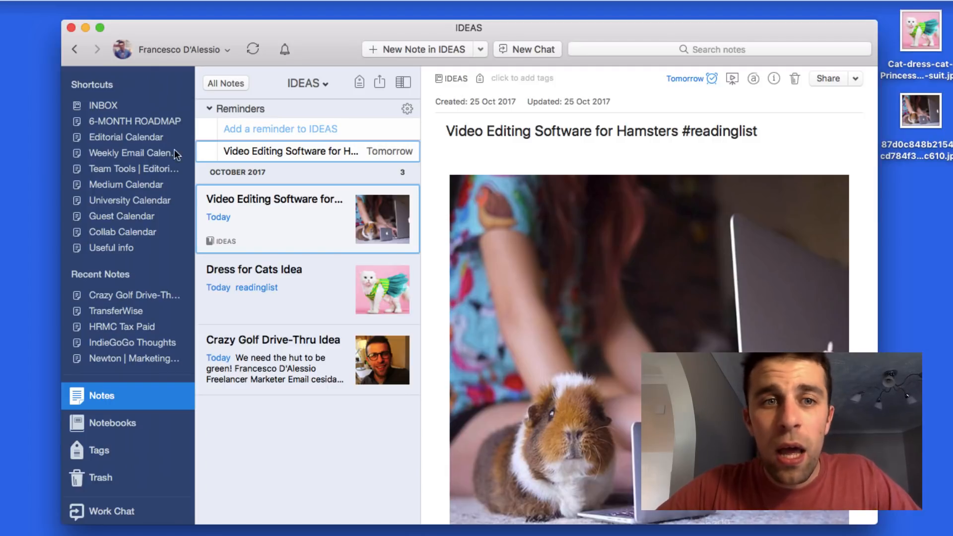
mouse_move(207, 154)
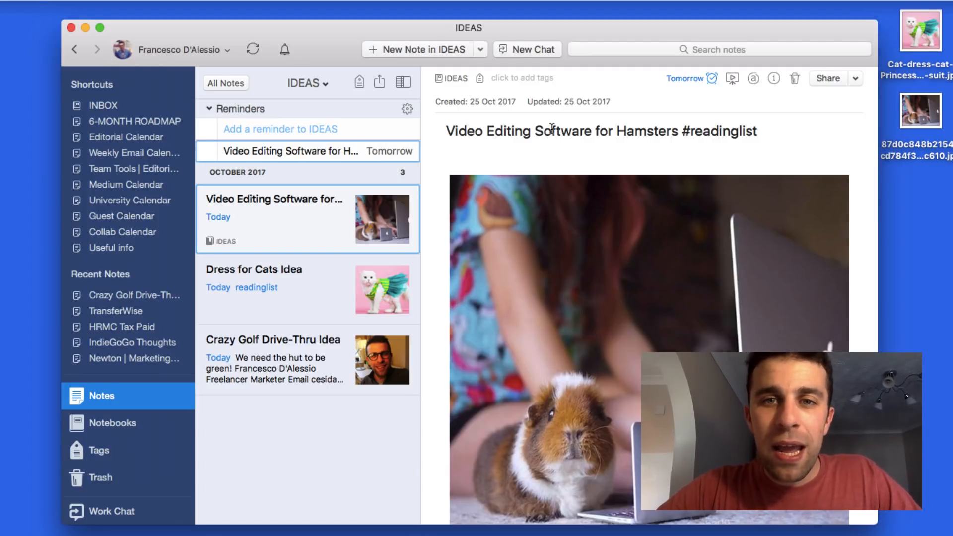
mouse_move(738, 130)
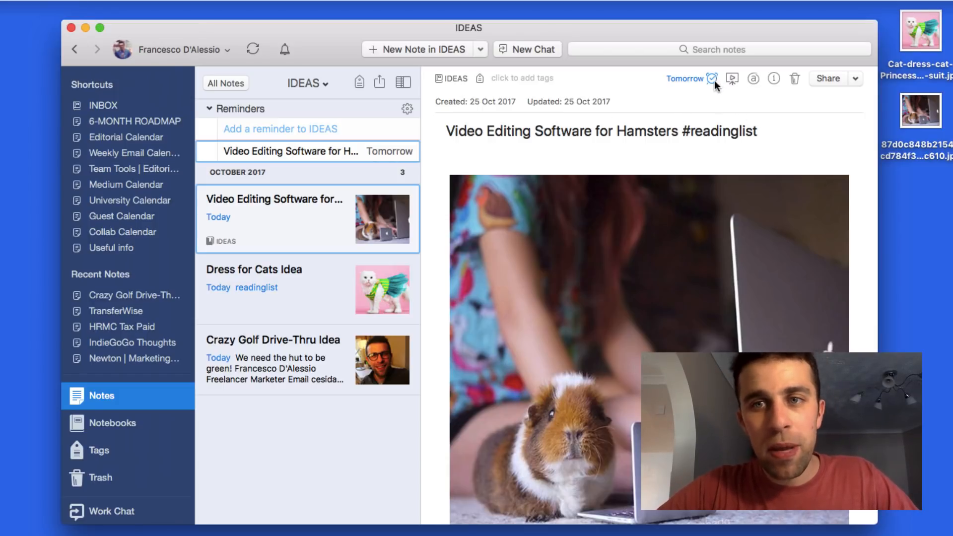
mouse_move(519, 78)
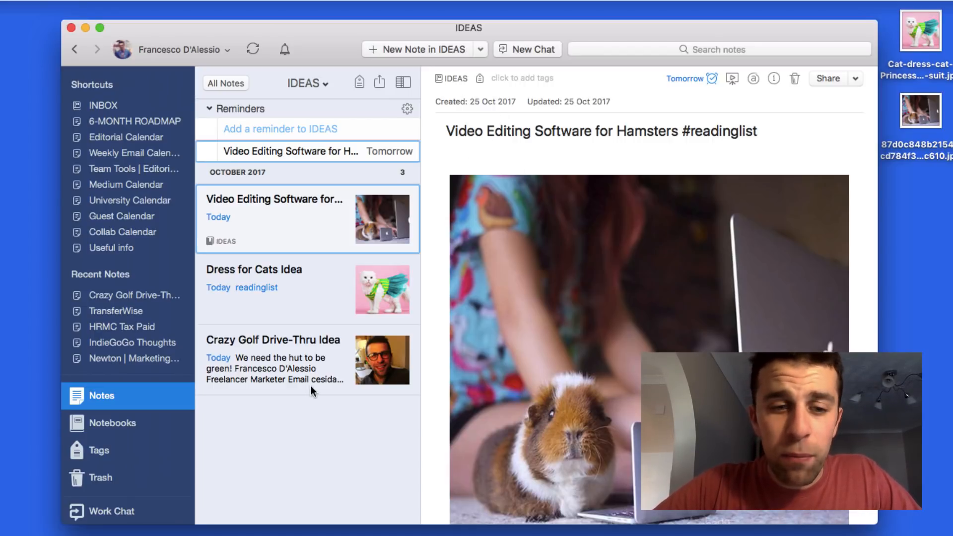
Start a new email with the subject 'Flight Reseveration'.
right_click(111, 510)
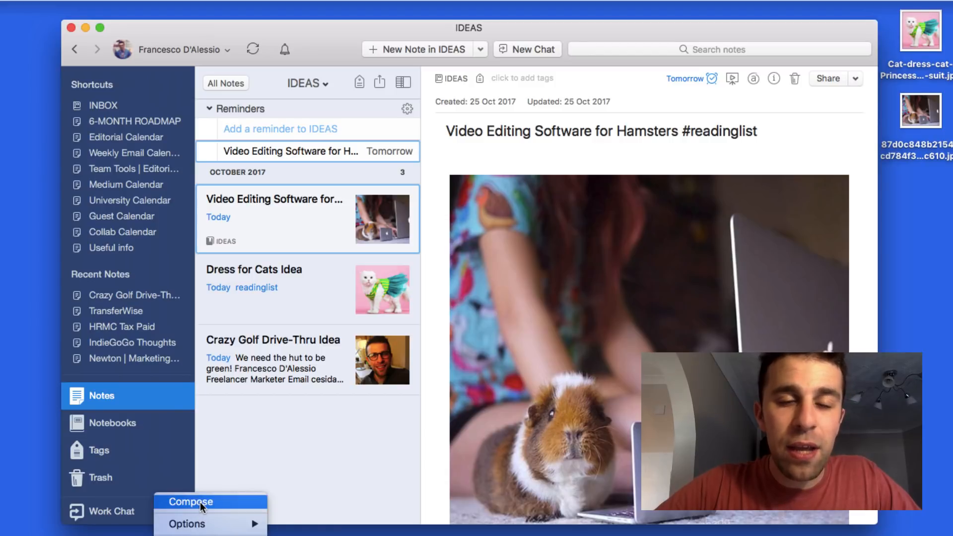
click(190, 501)
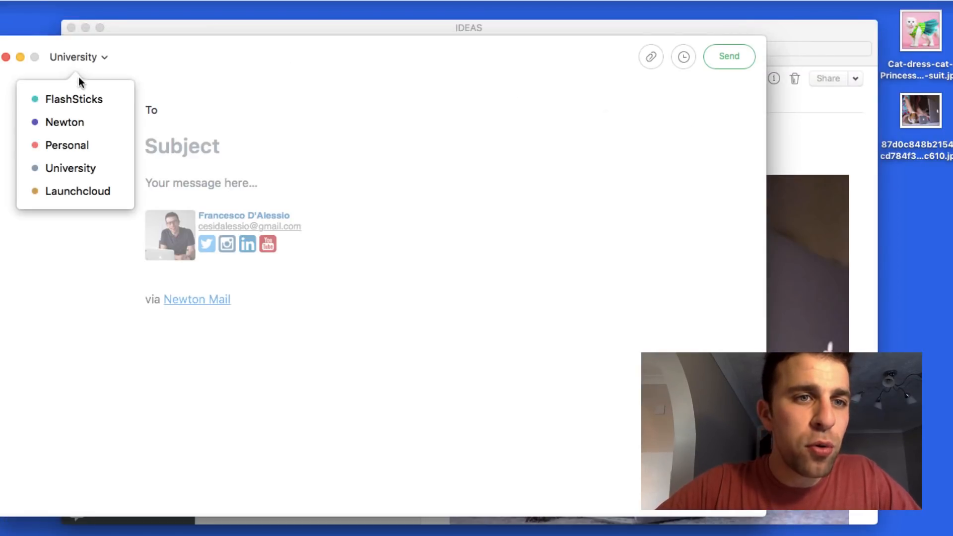
click(67, 144)
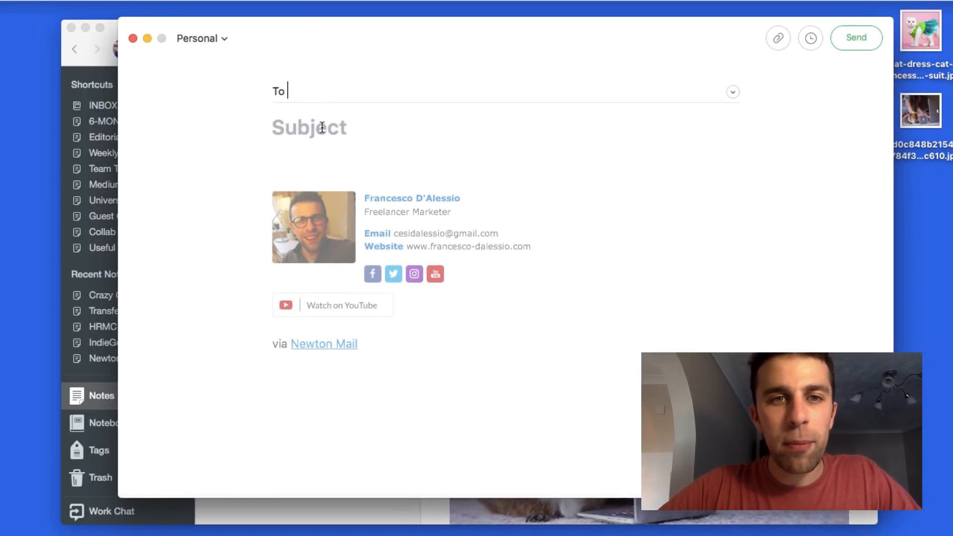
text(Flog)
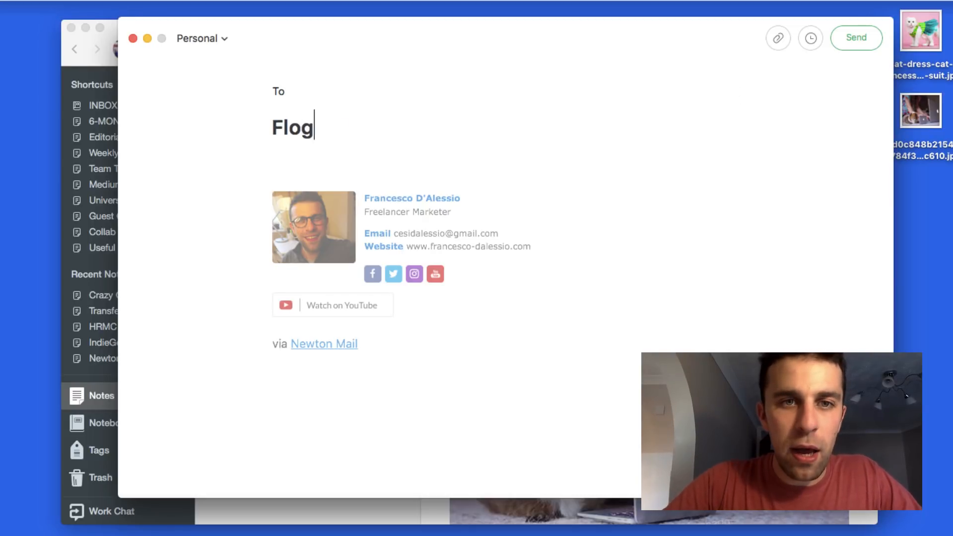
text(Flight R)
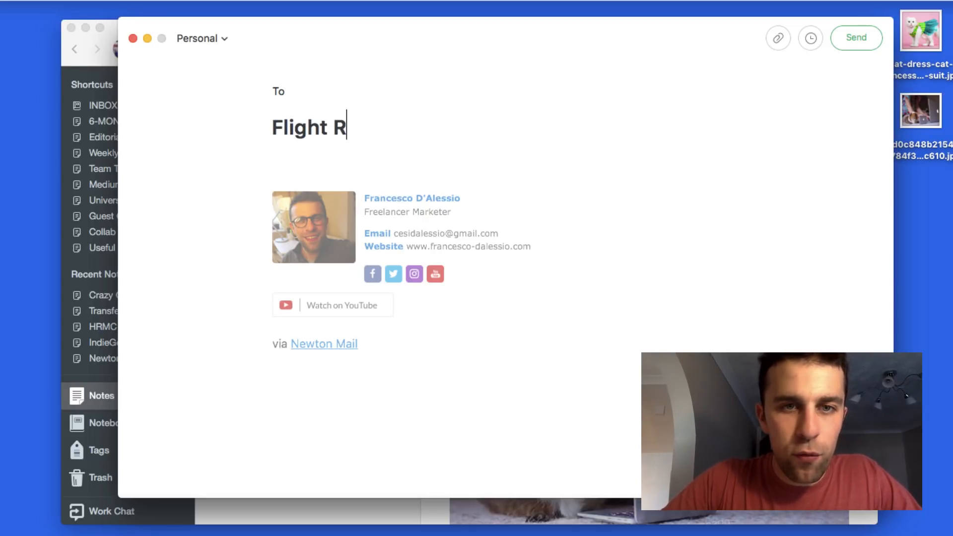
text(eseveration)
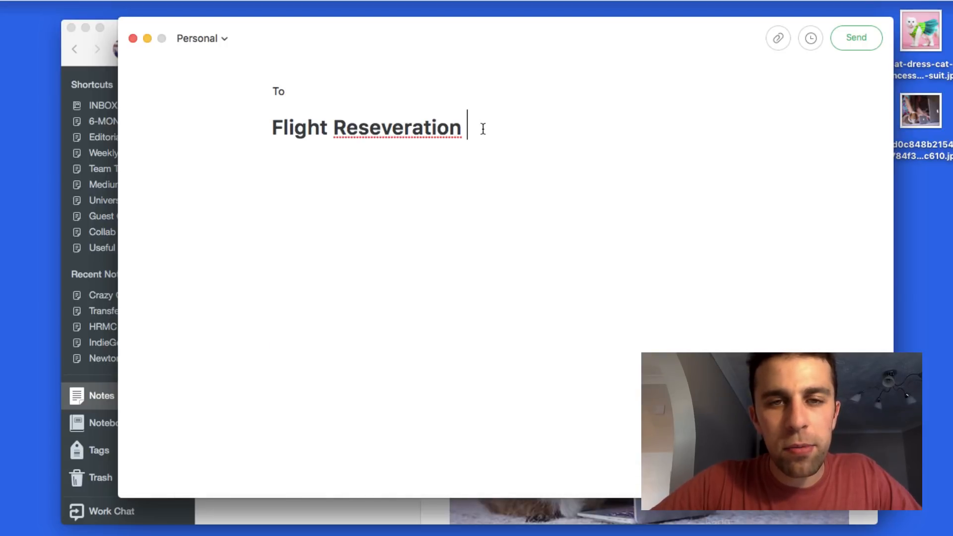
right_click(389, 127)
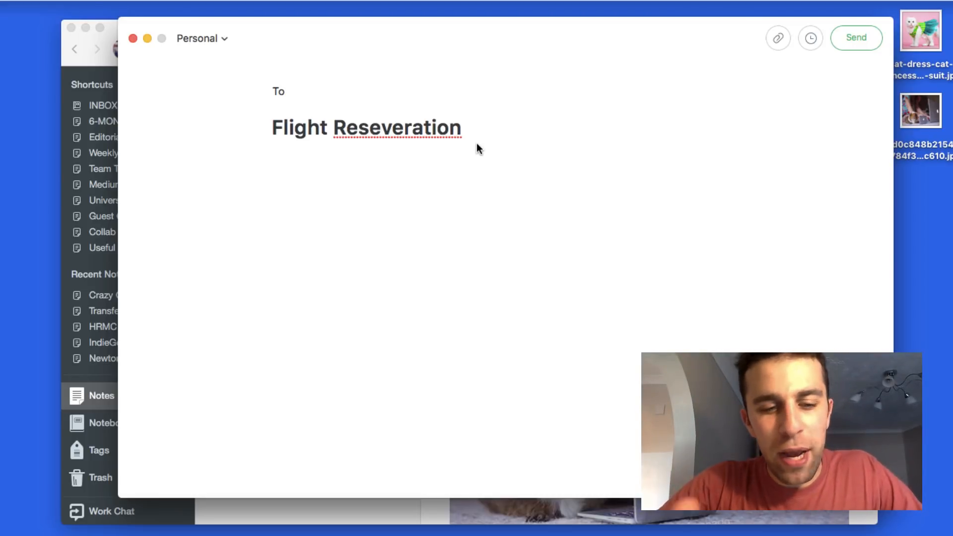
text(!)
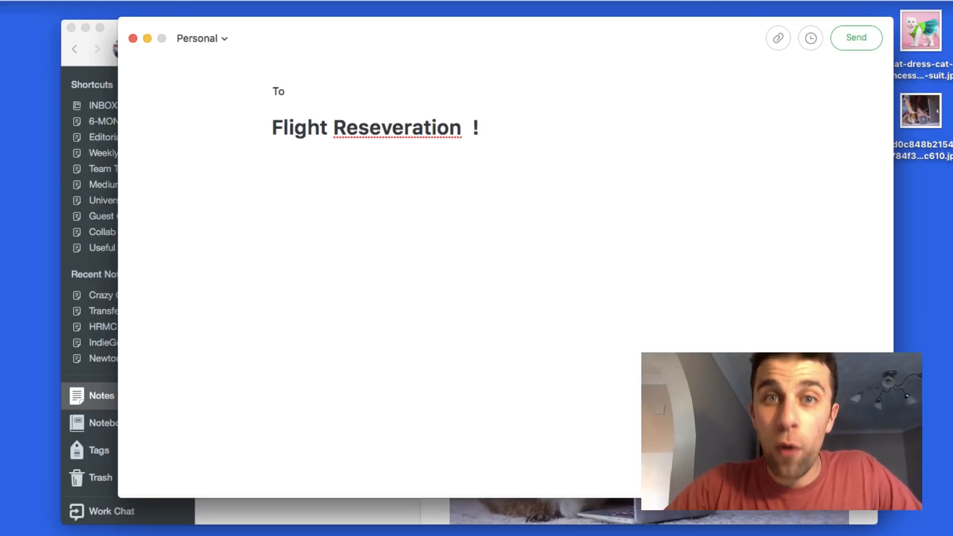
text(2017/)
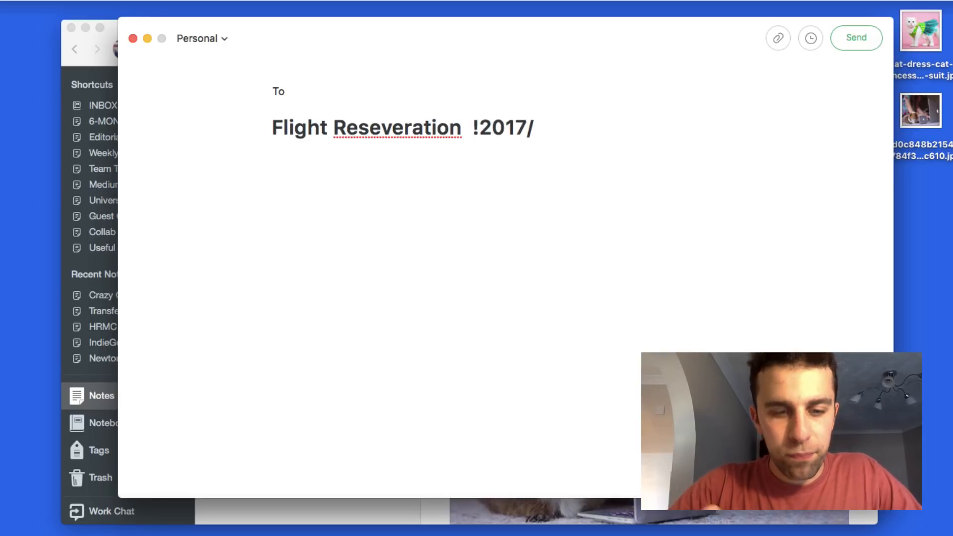
text(10/1)
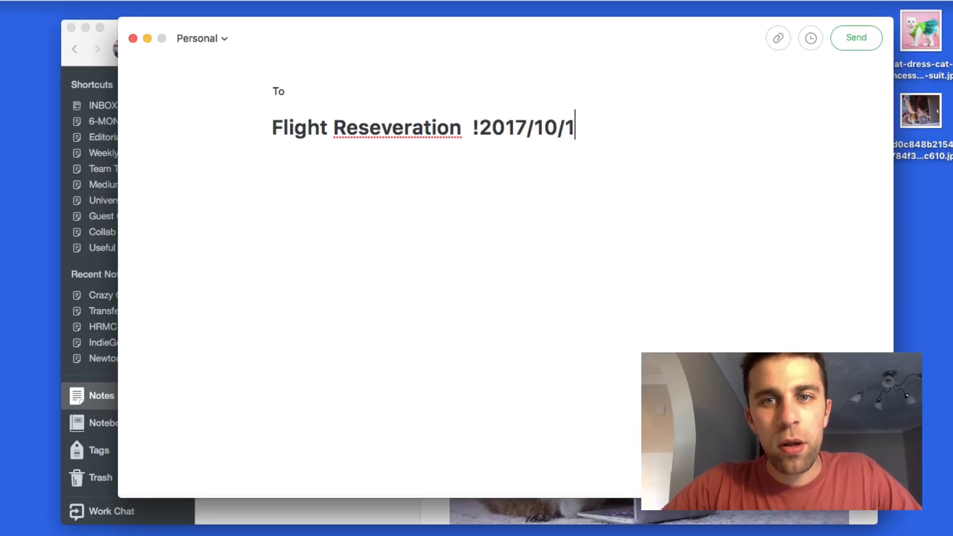
text(7)
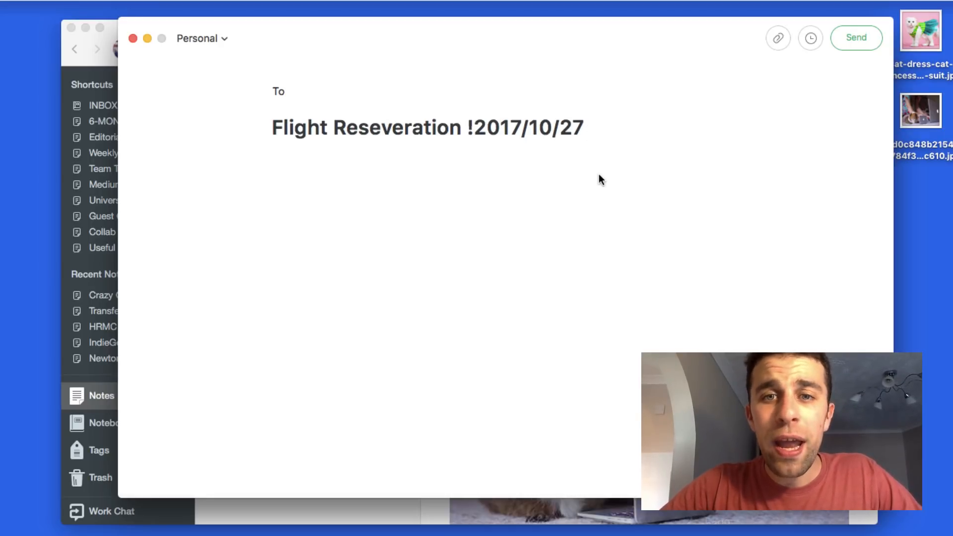
text(@)
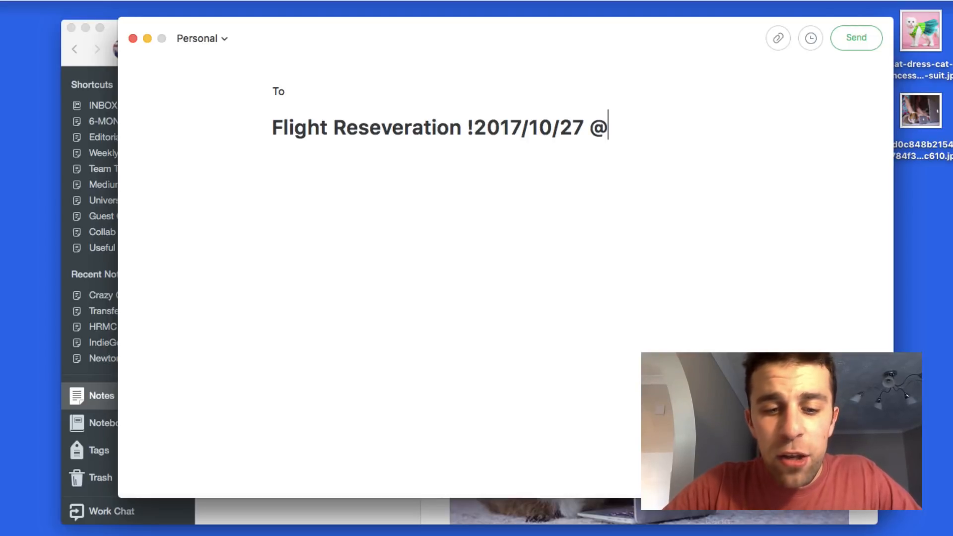
text(IDEAS)
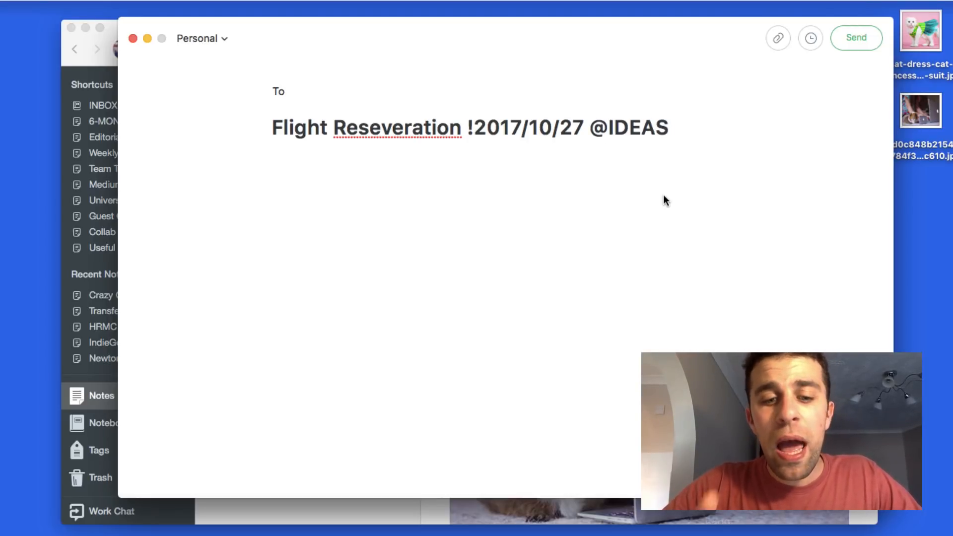
text(#readi)
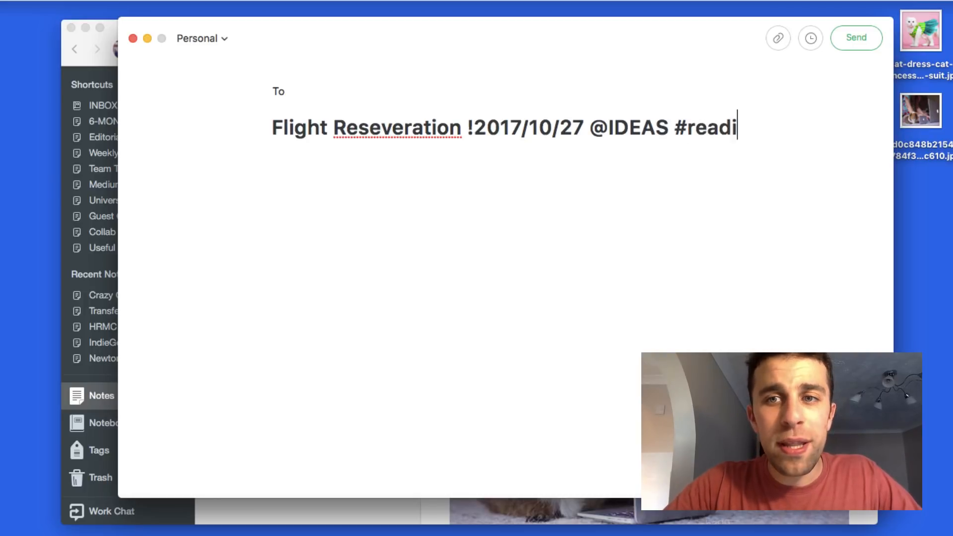
text(ng)
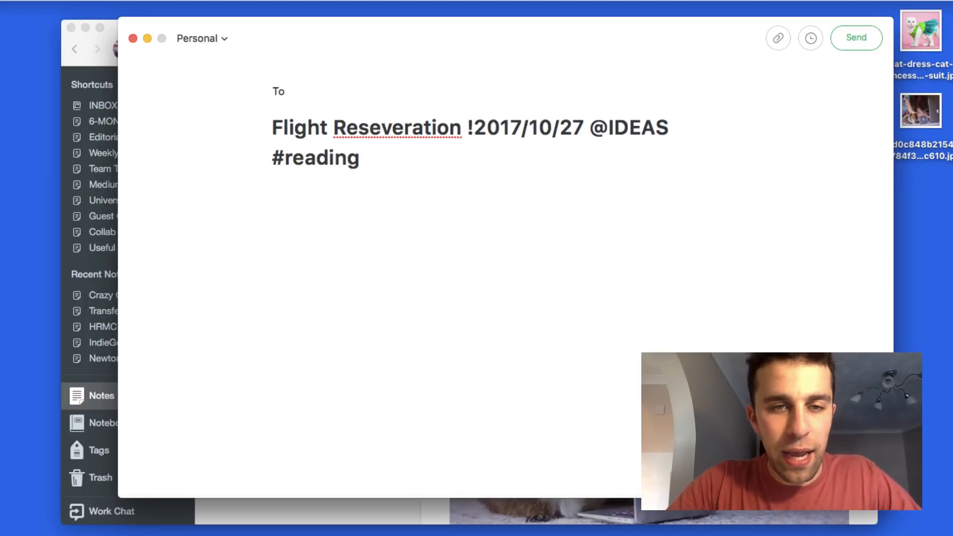
text(list)
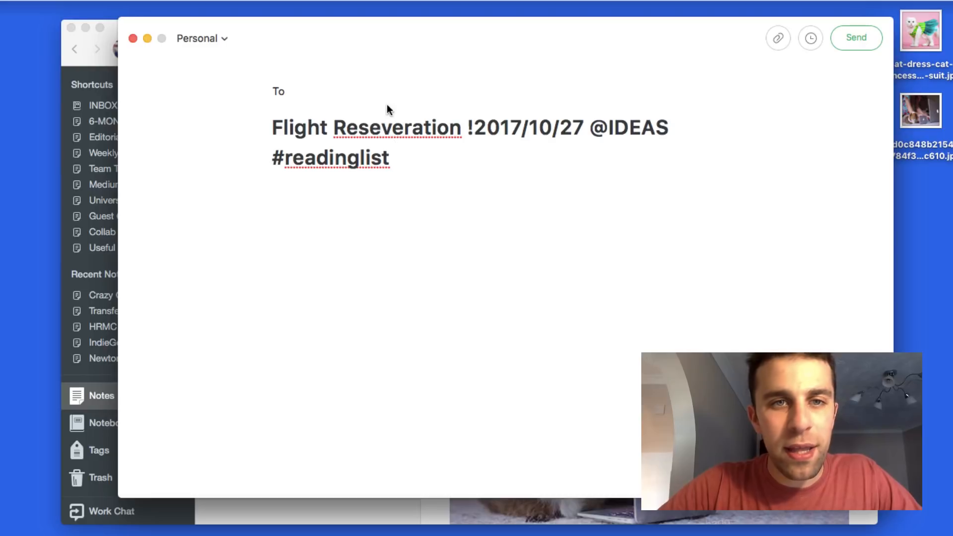
text(Evernote Upload)
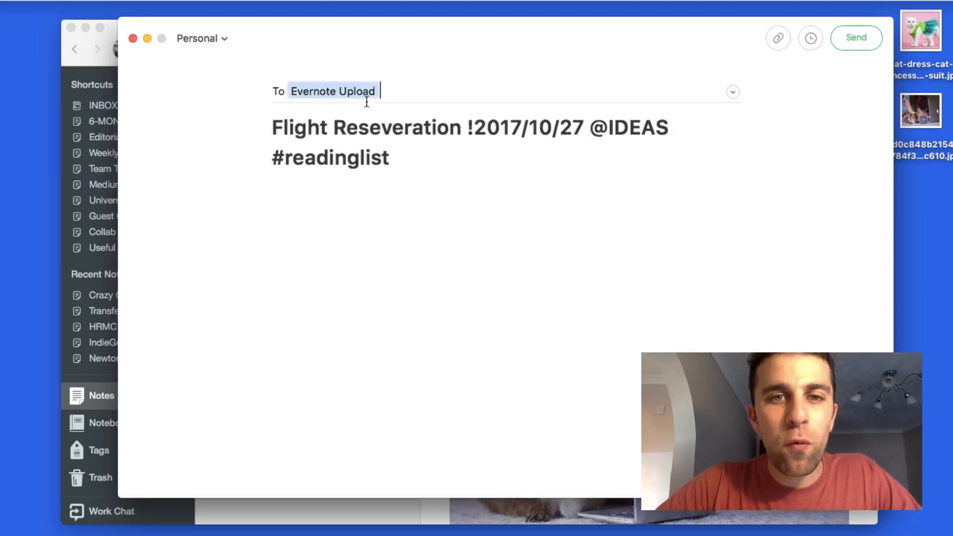
Pick the Evernote Upload suggestion and send the Flight Reseveration email.
click(374, 186)
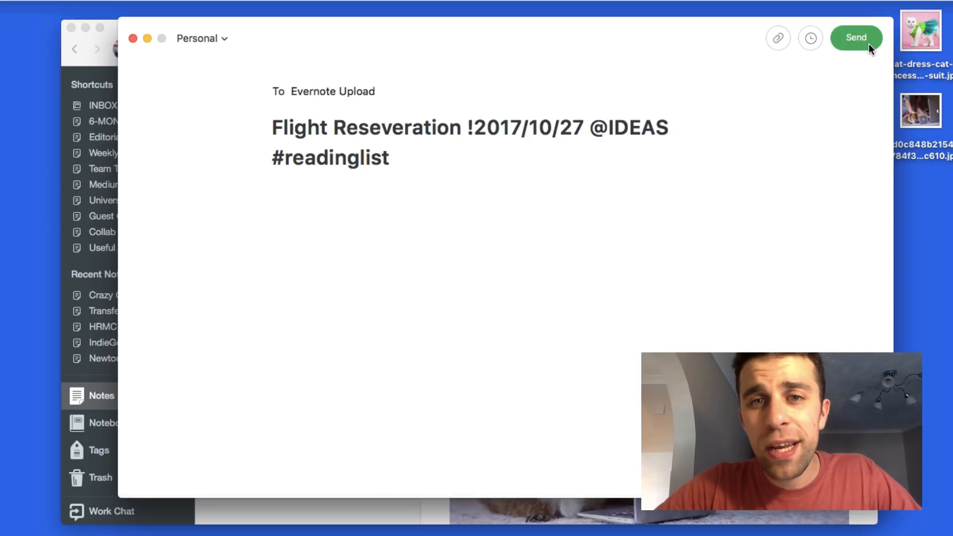
mouse_move(855, 38)
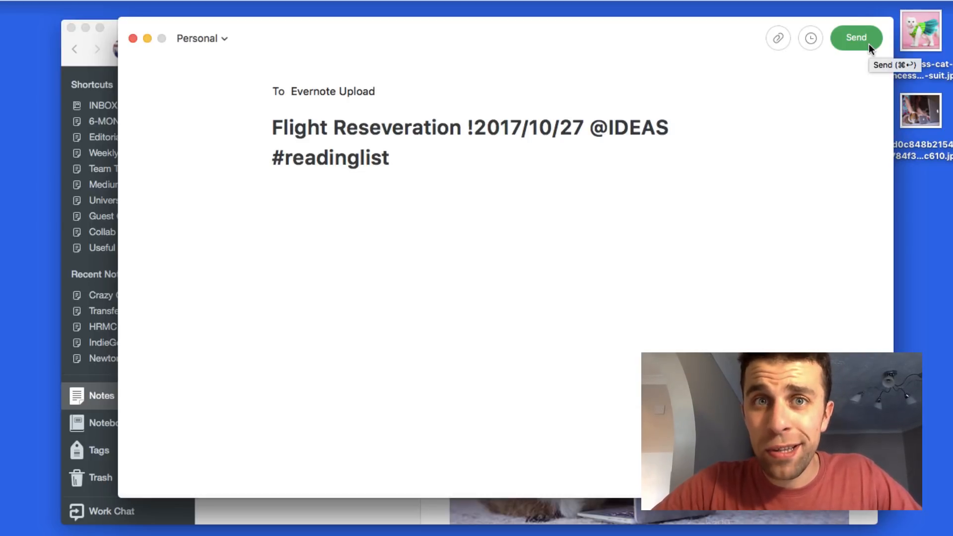
click(856, 38)
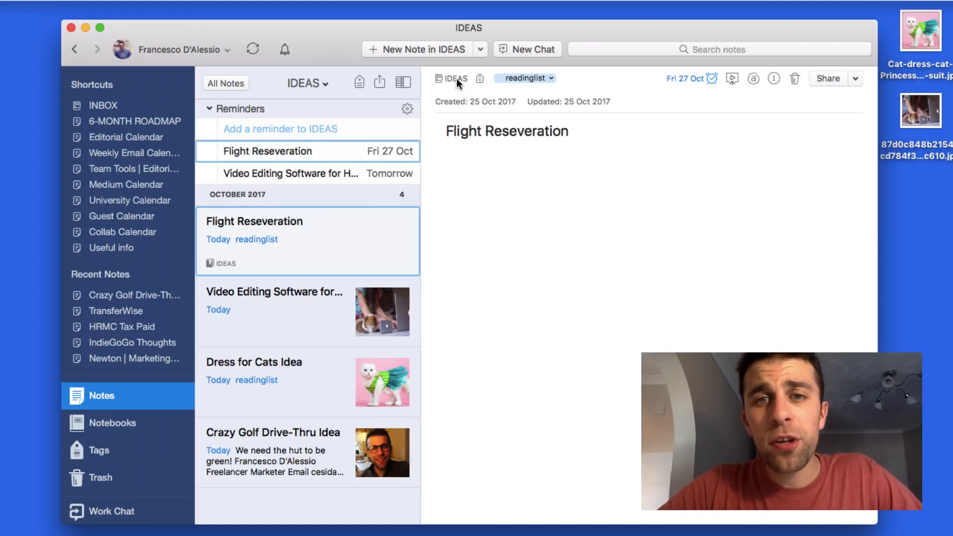
mouse_move(541, 145)
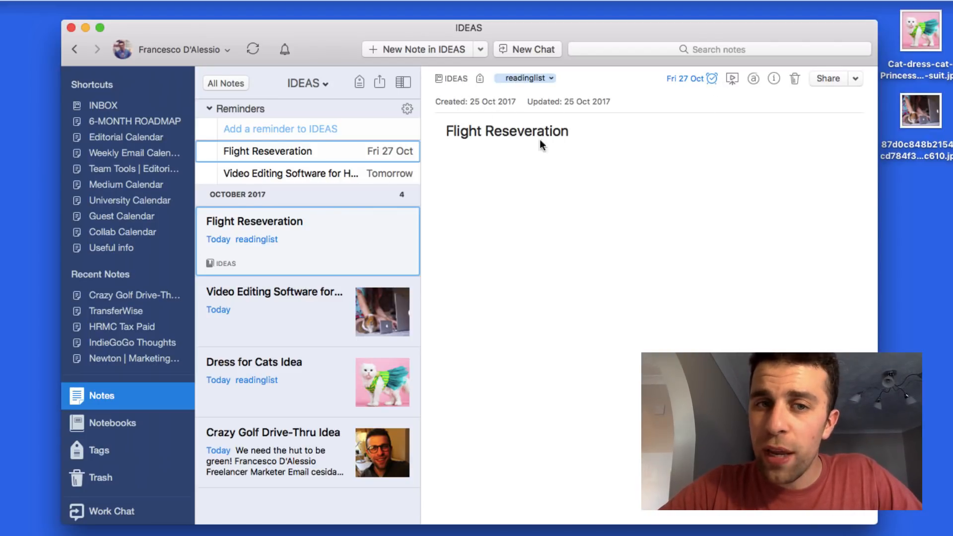
Check the Flight Reseveration note's reminder in IDEAS, due 27 October 2017 at 08:00.
click(206, 173)
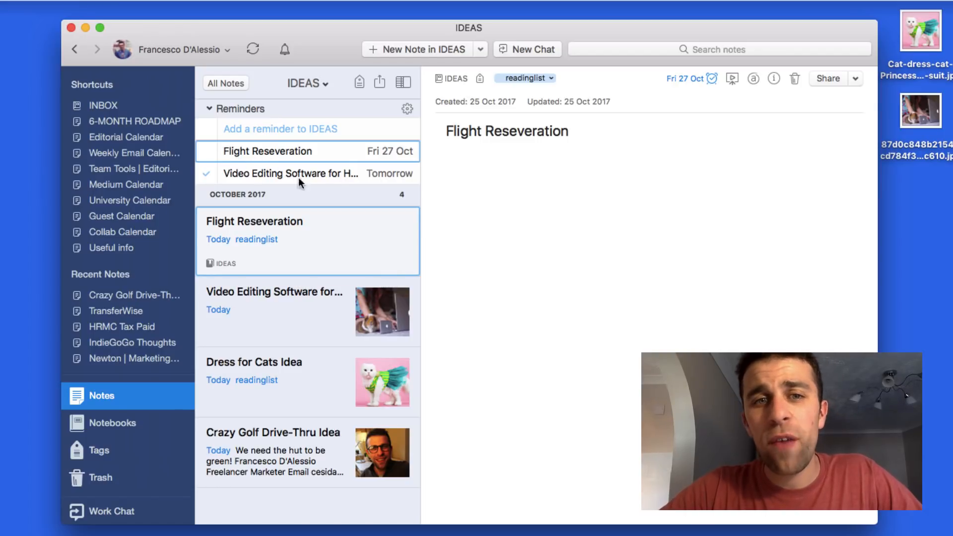
click(206, 152)
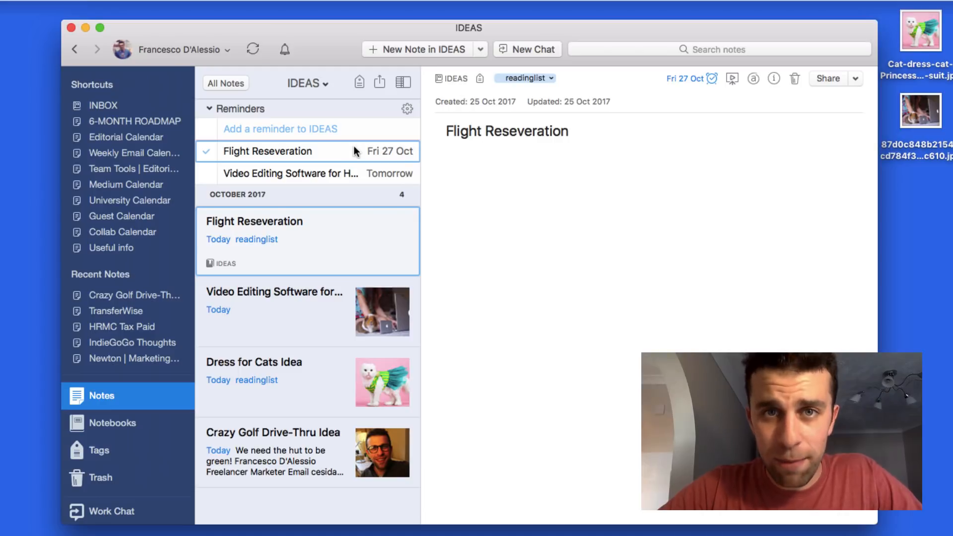
mouse_move(356, 151)
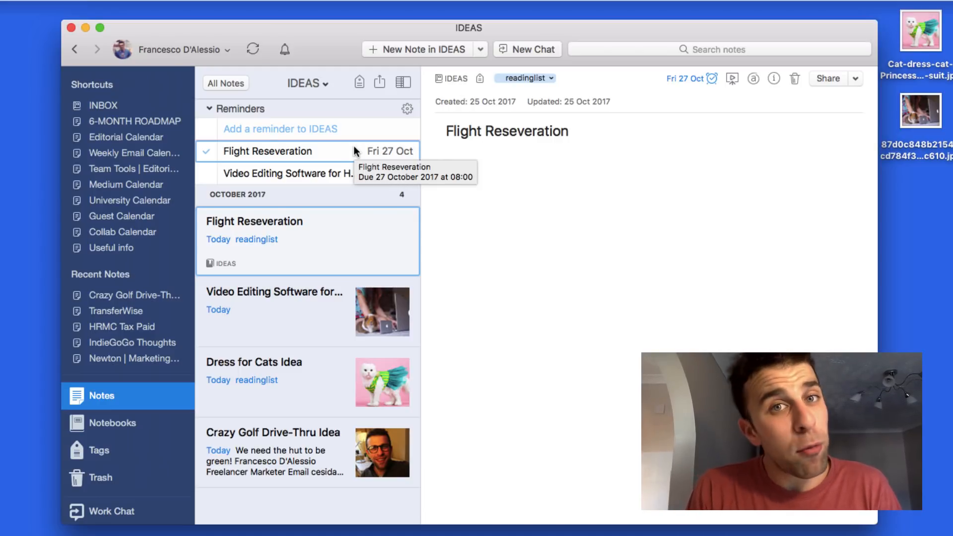